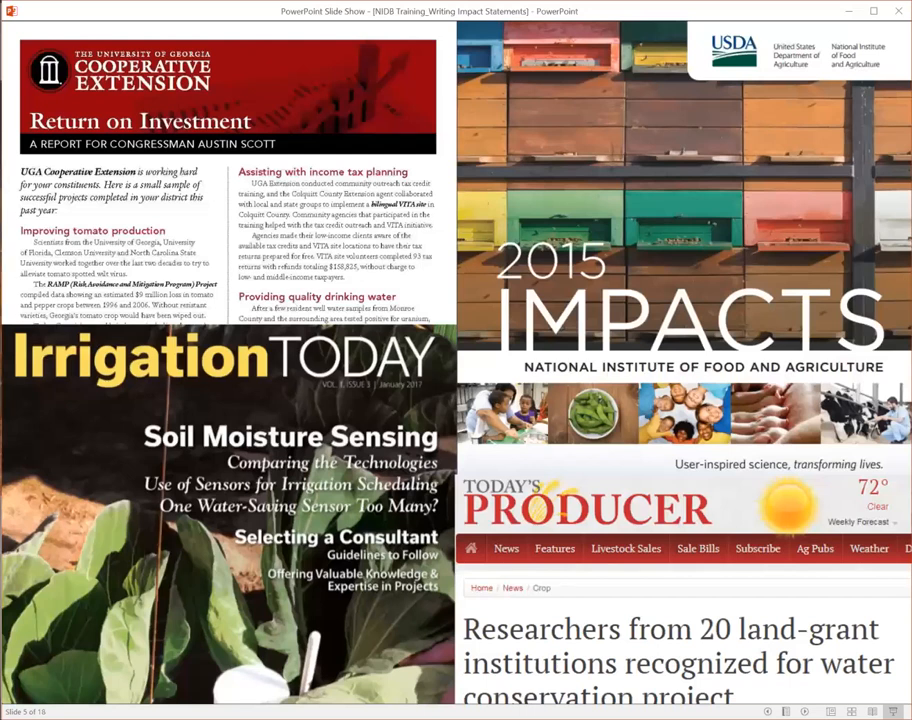
pyautogui.moveTo(722, 264)
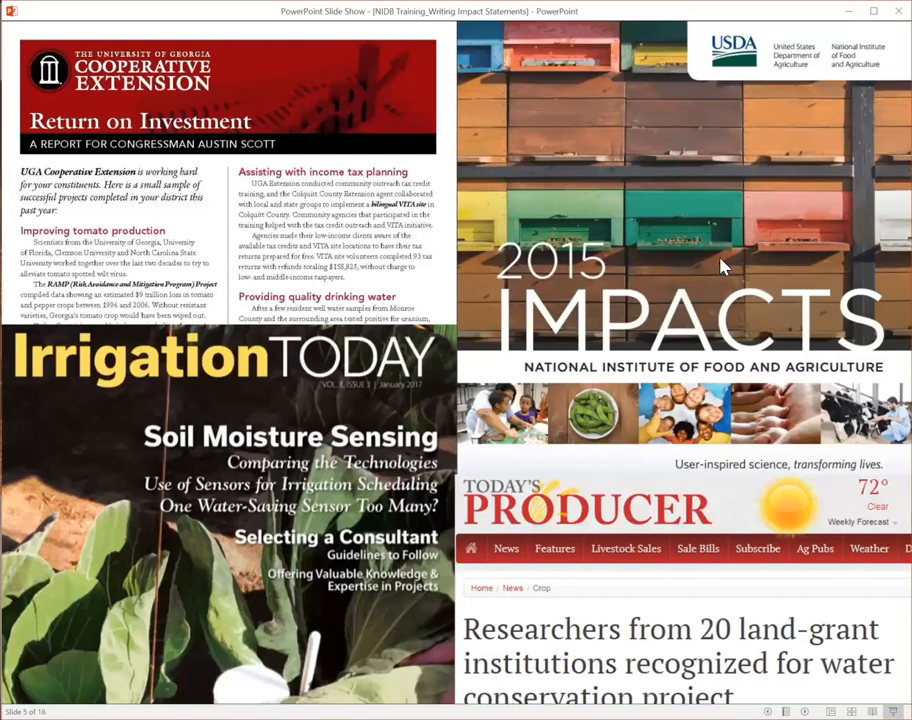
pyautogui.moveTo(752, 278)
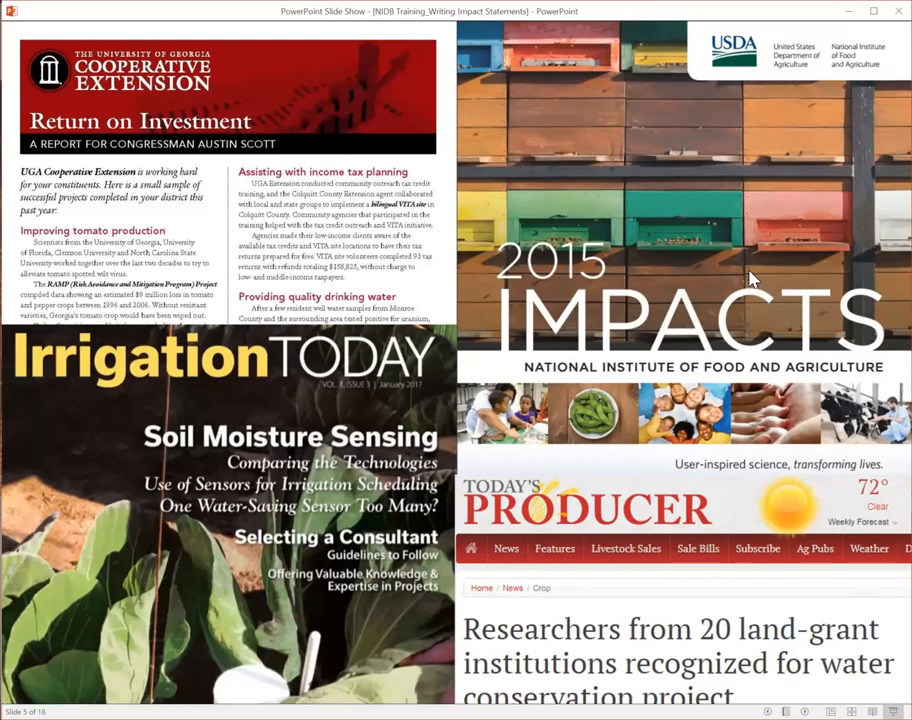
pyautogui.moveTo(752, 278)
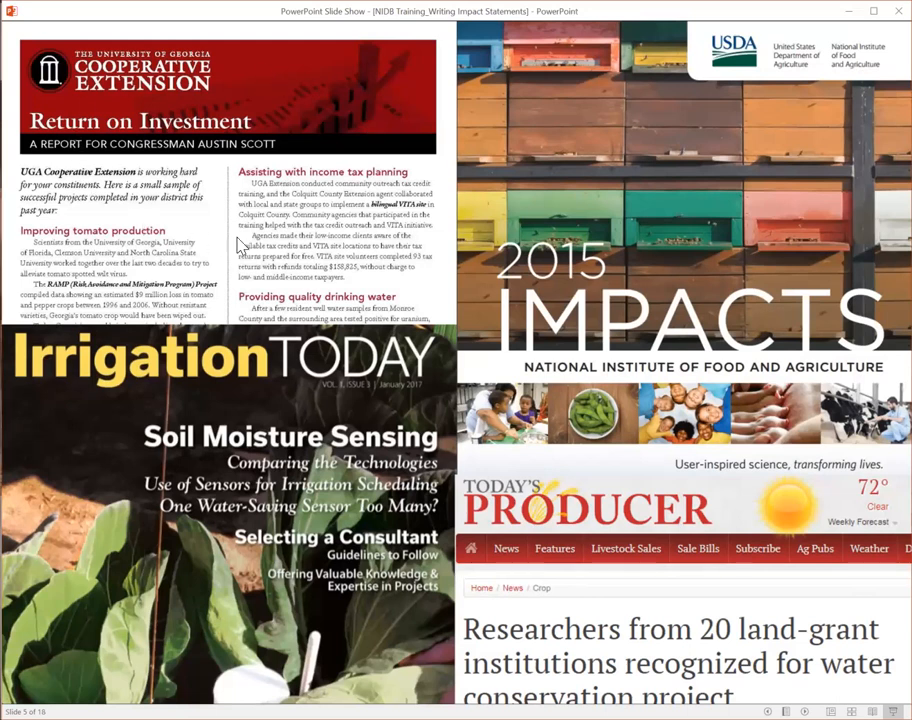
pyautogui.moveTo(84, 144)
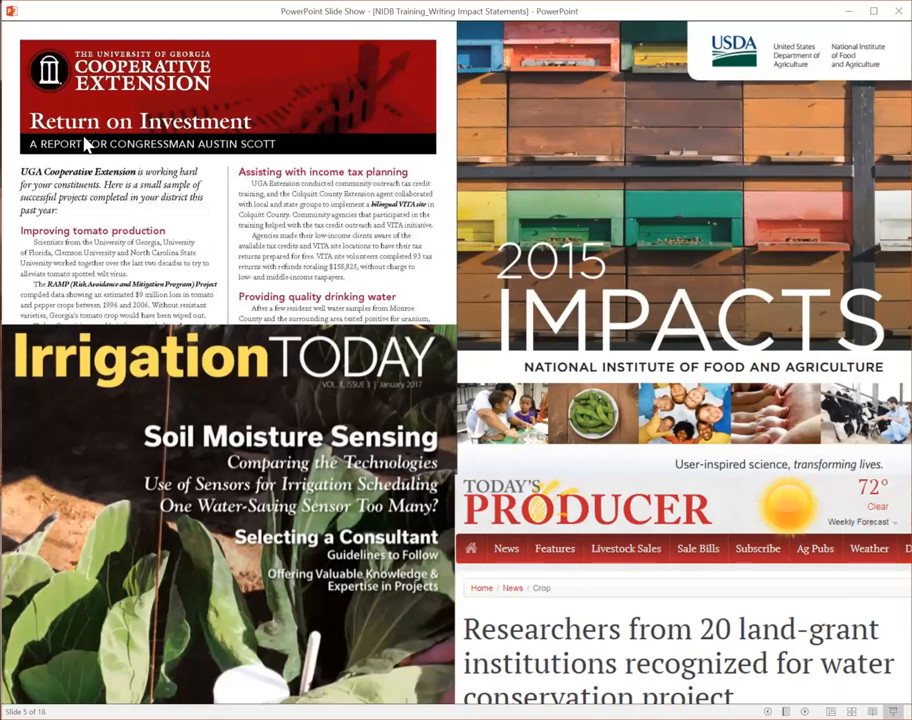
pyautogui.moveTo(180, 204)
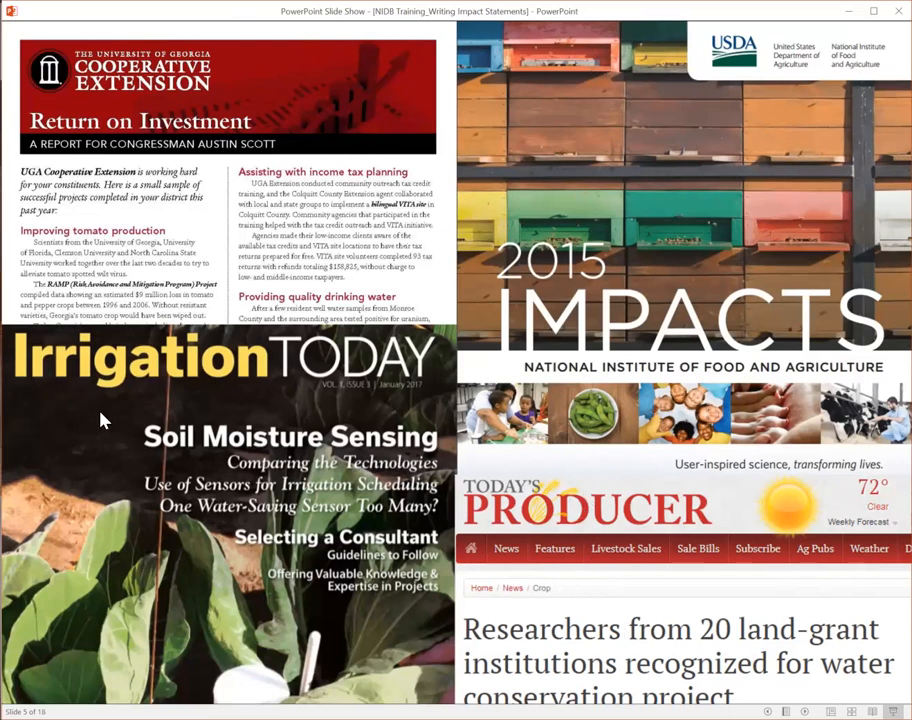
pyautogui.moveTo(352, 408)
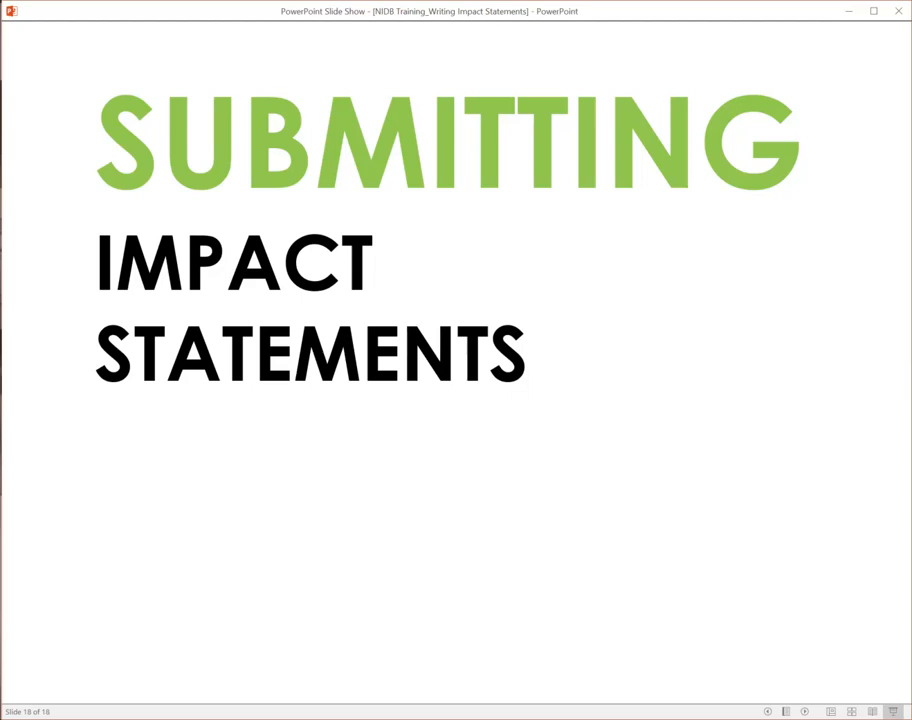
pyautogui.moveTo(848, 12)
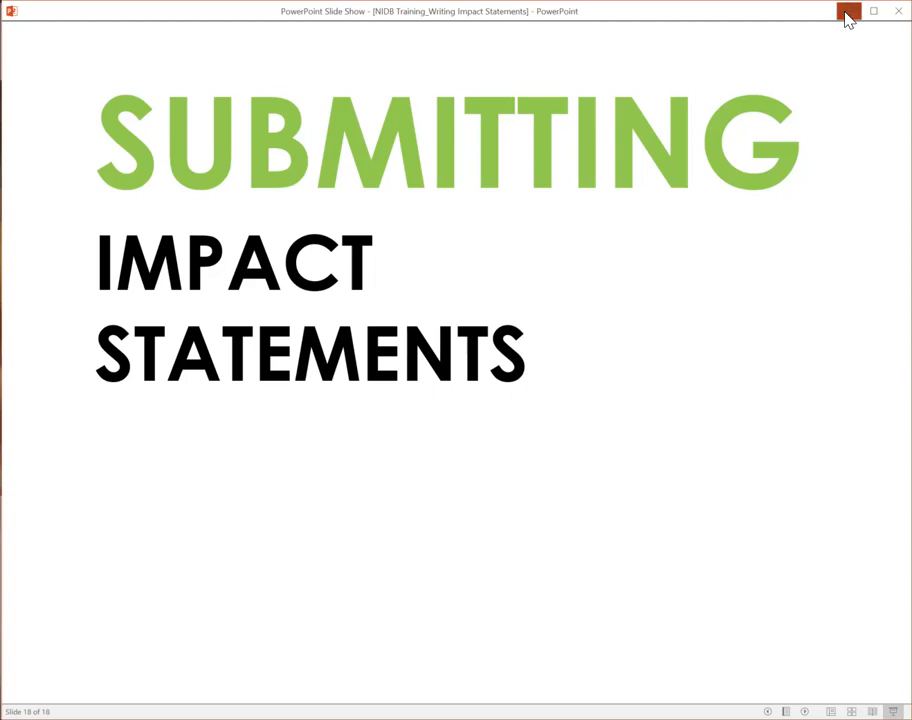
# Close the PowerPoint slide show after the Submitting Impact Statements slide.
pyautogui.click(848, 12)
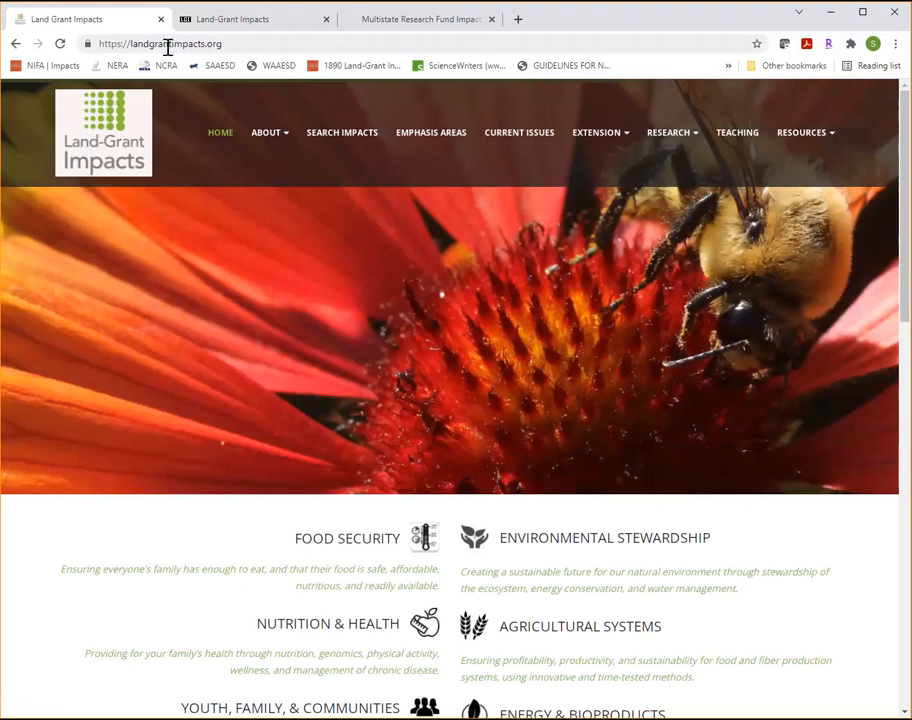
pyautogui.moveTo(464, 308)
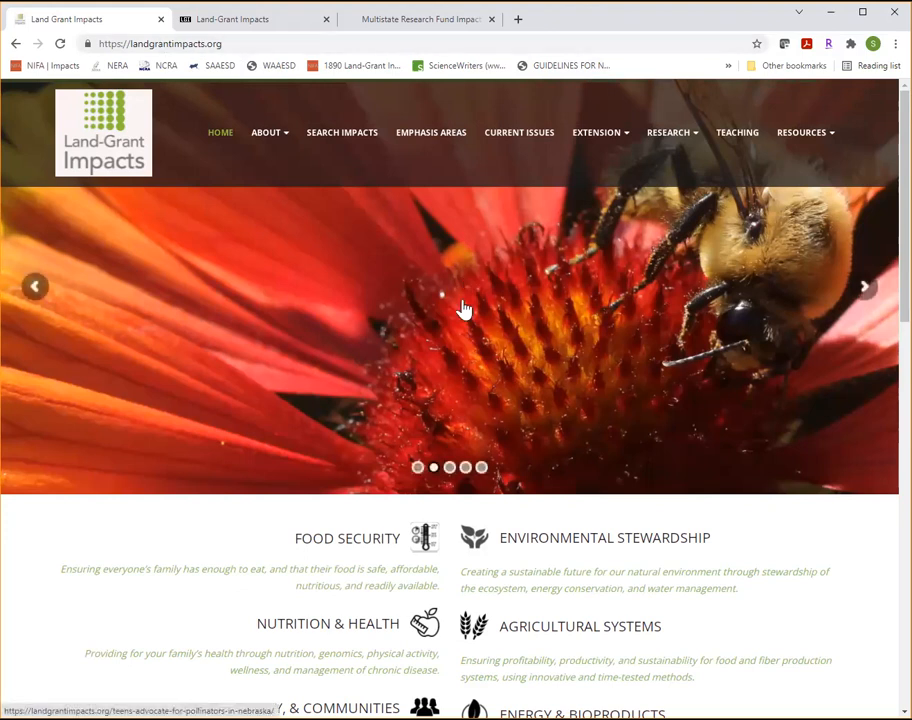
pyautogui.scroll(-3)
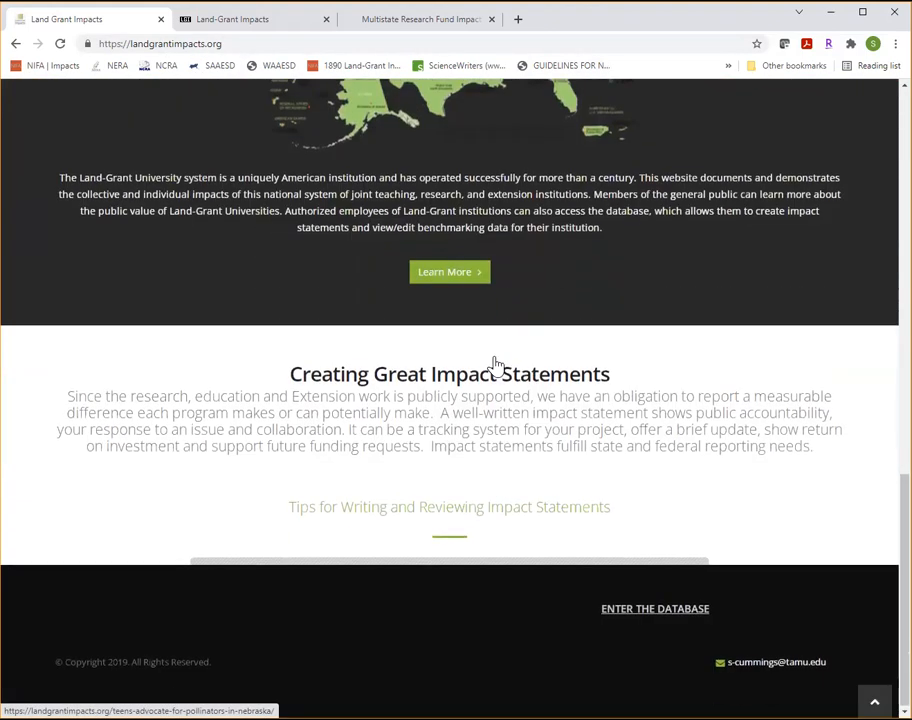
pyautogui.moveTo(656, 608)
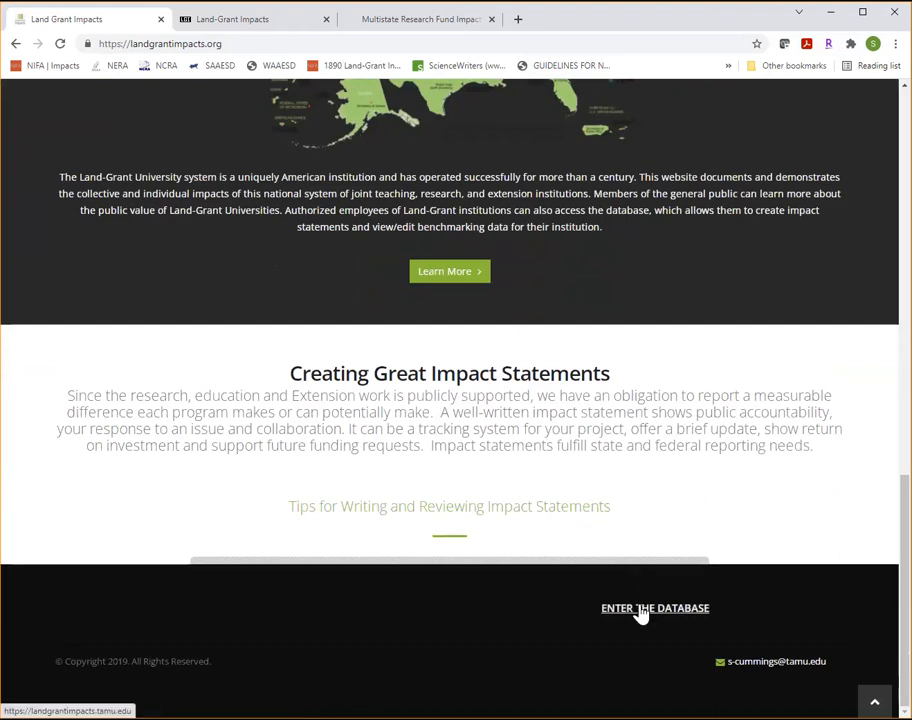
pyautogui.click(656, 608)
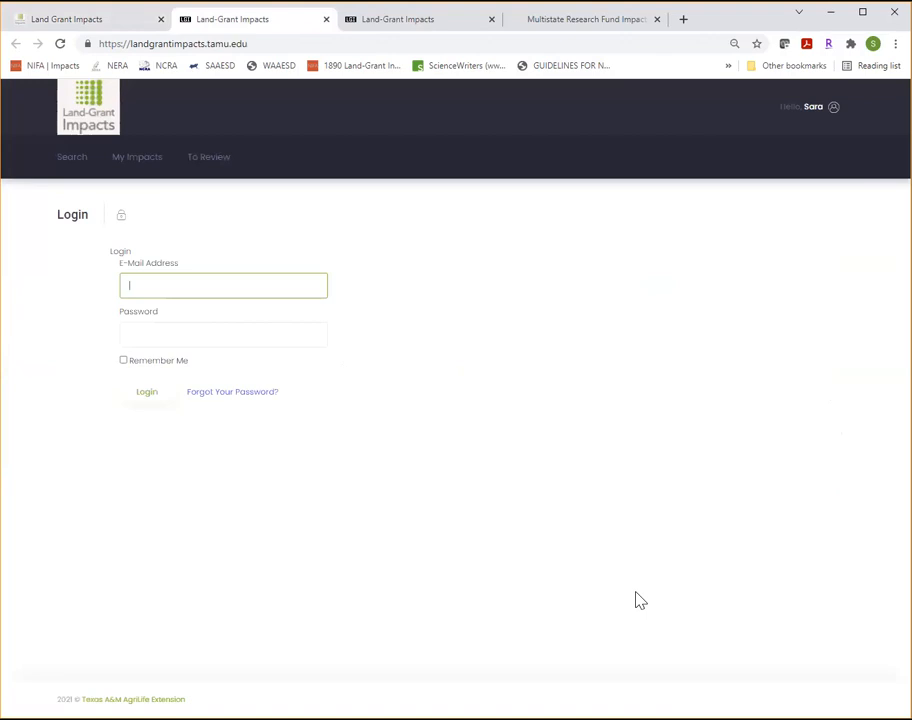
pyautogui.write('sara.delheimer@')
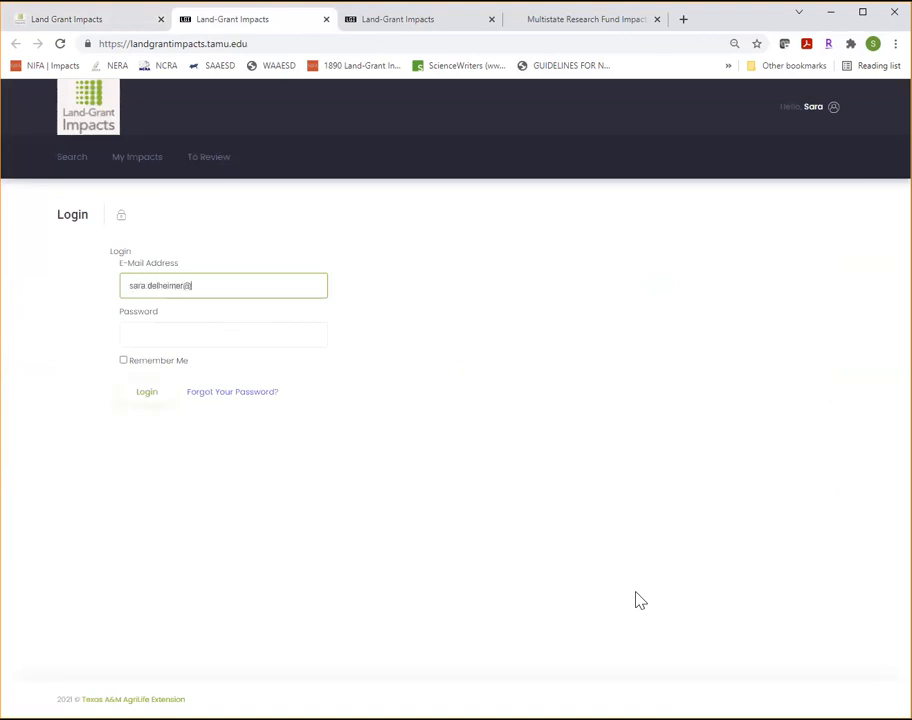
pyautogui.write('@colosa')
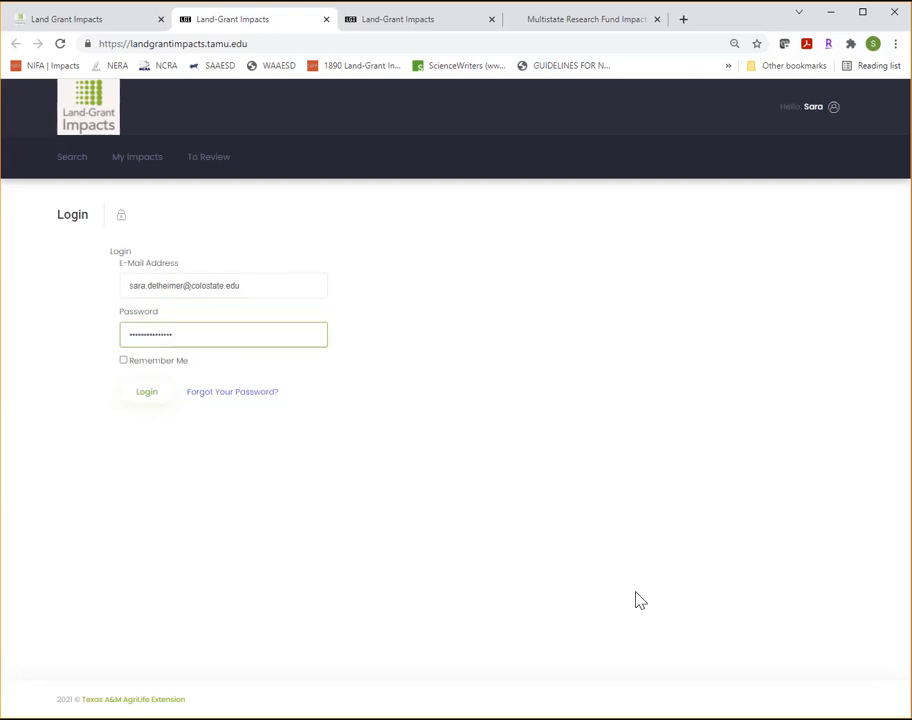
pyautogui.click(146, 390)
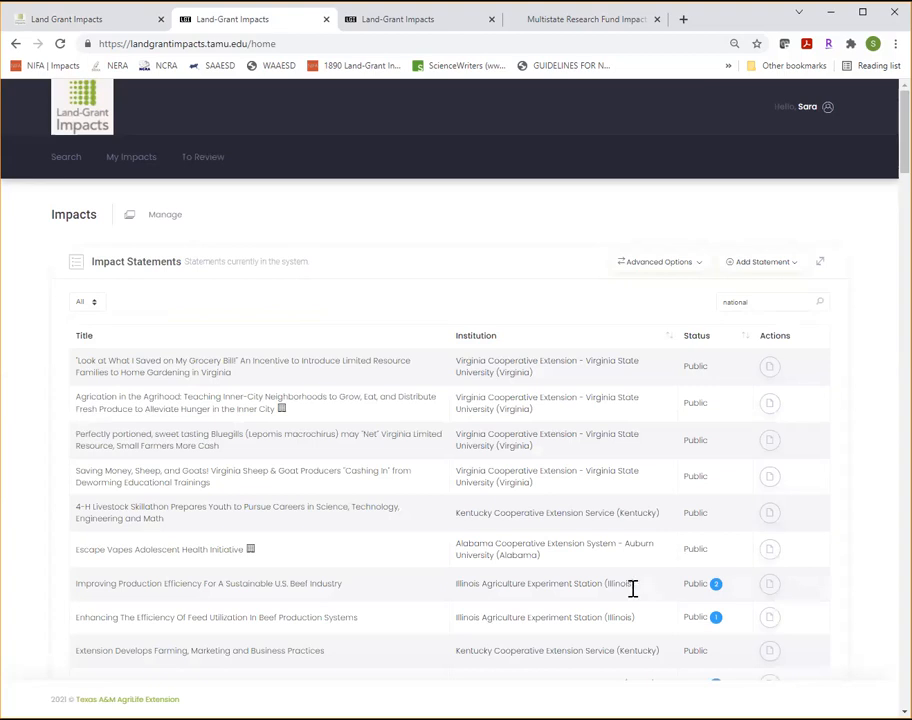
pyautogui.moveTo(512, 276)
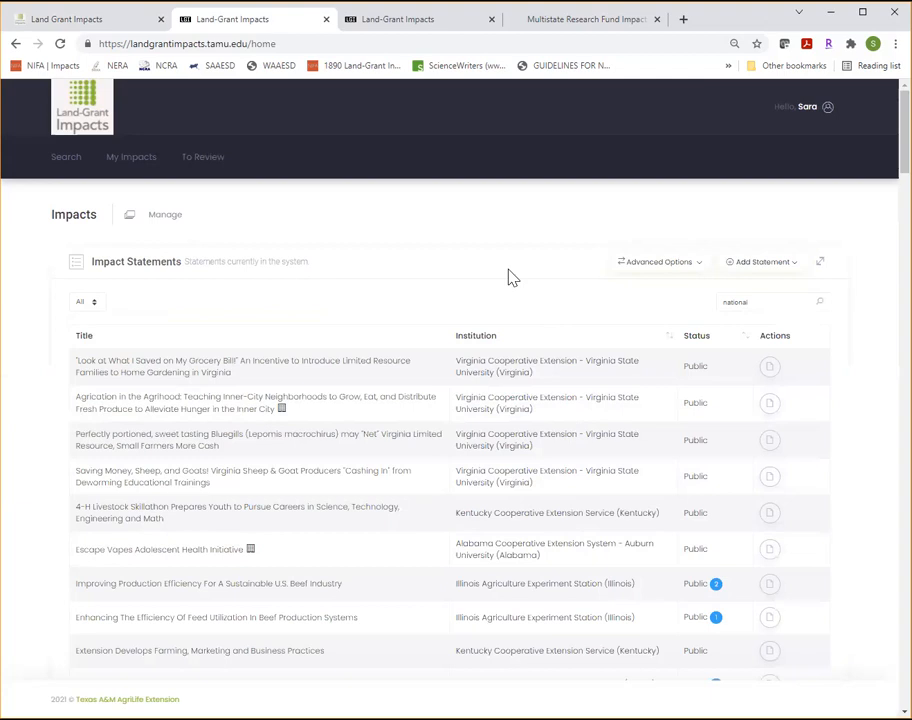
pyautogui.moveTo(762, 260)
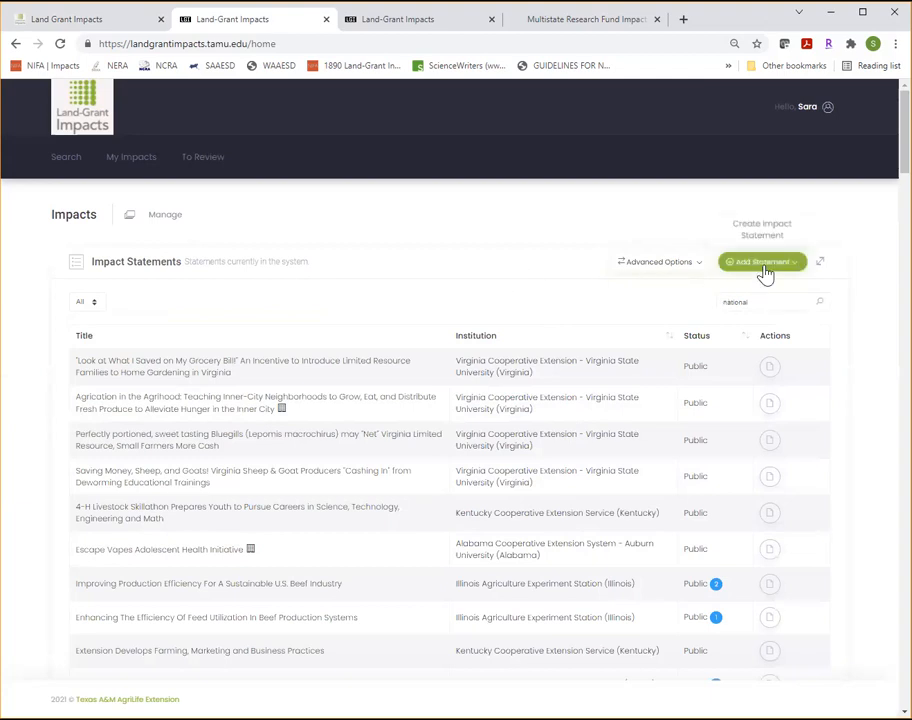
# Add a new Research - National impact statement from the Impacts list.
pyautogui.click(762, 260)
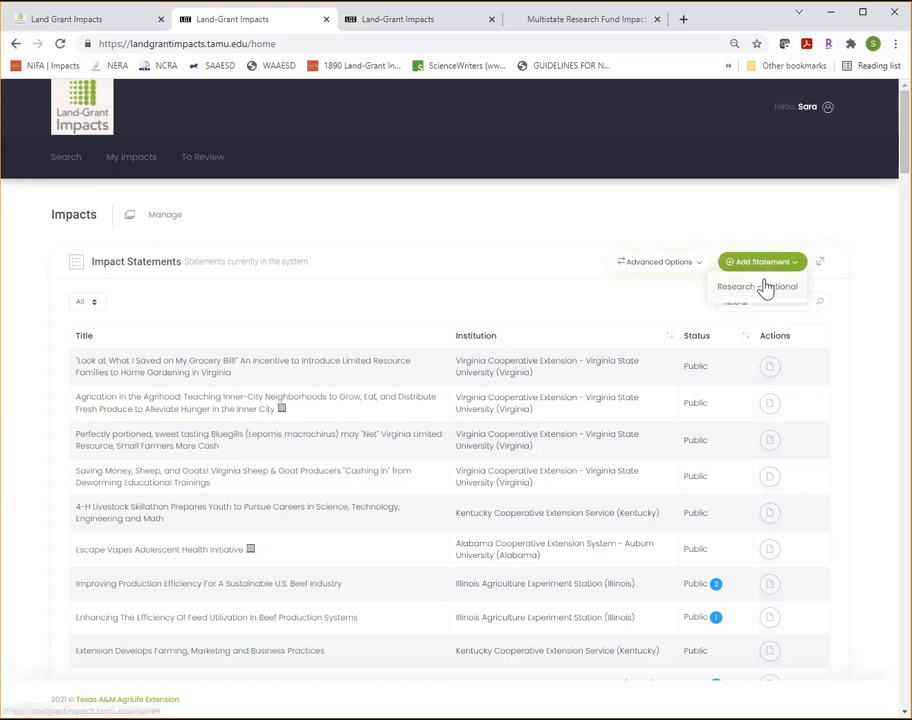
pyautogui.click(756, 286)
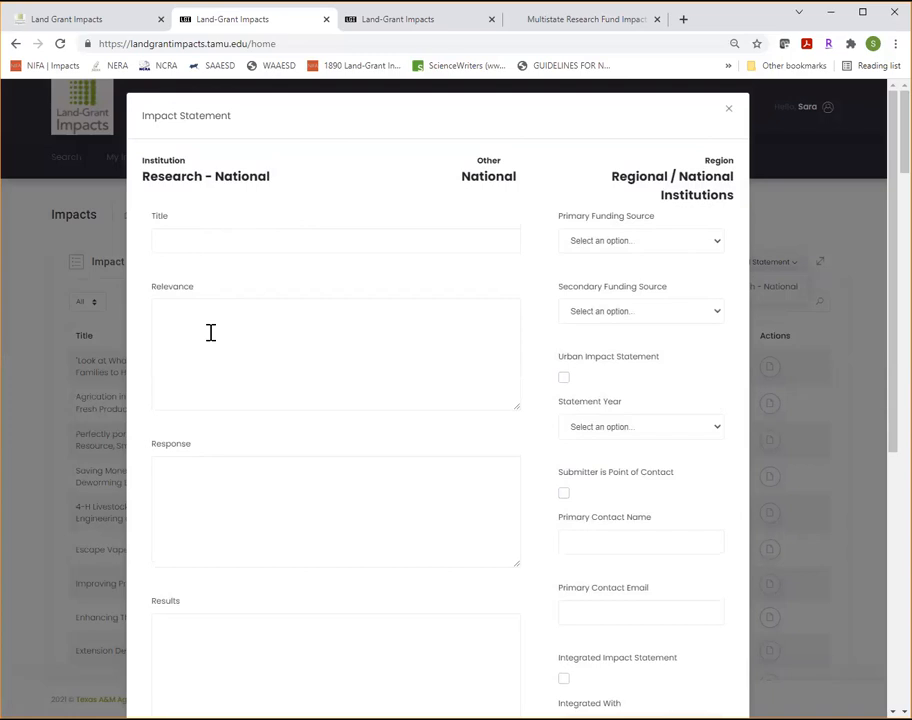
# Show the Primary Focus Area choices on the empty Impact Statement form.
pyautogui.scroll(-3)
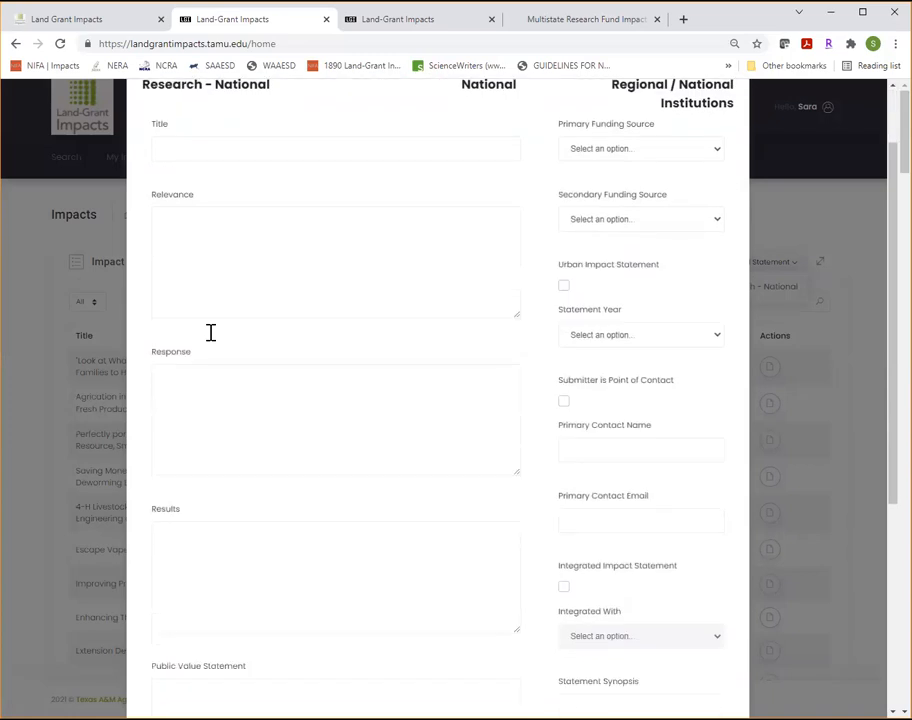
pyautogui.scroll(-3)
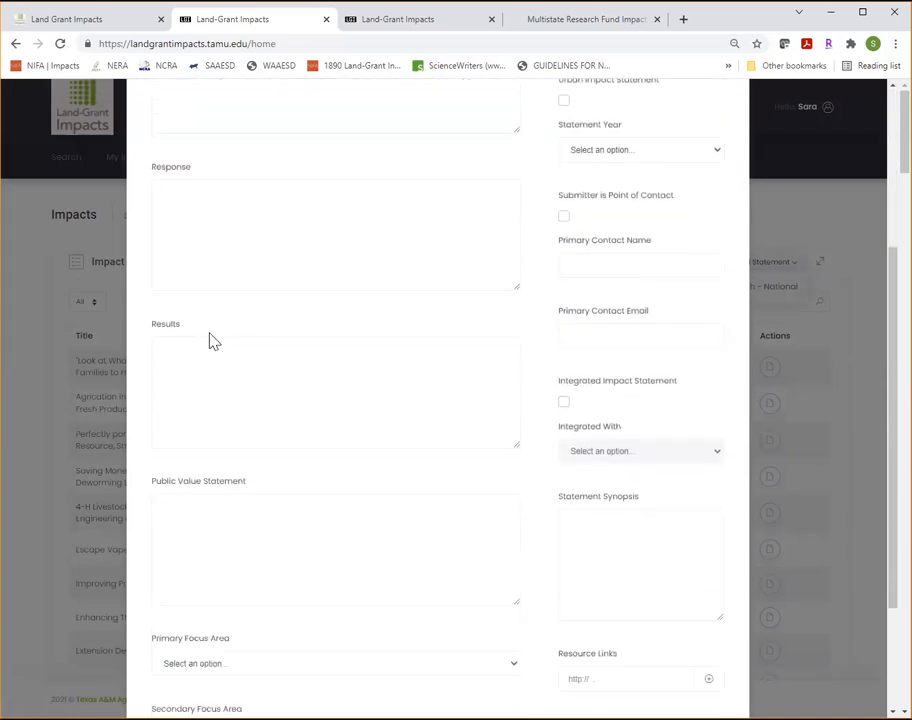
pyautogui.scroll(-3)
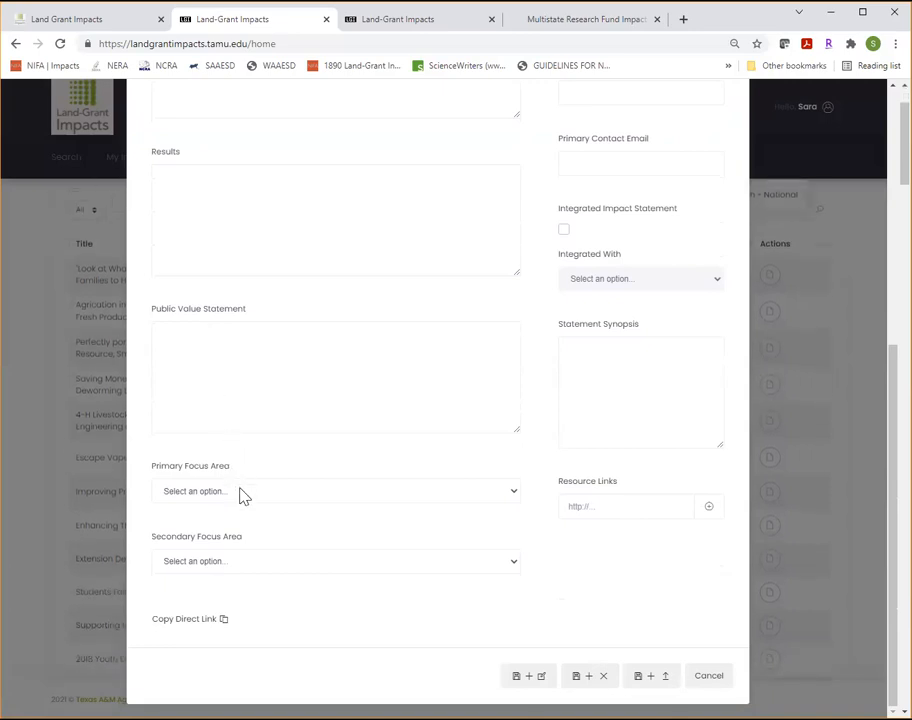
pyautogui.click(336, 492)
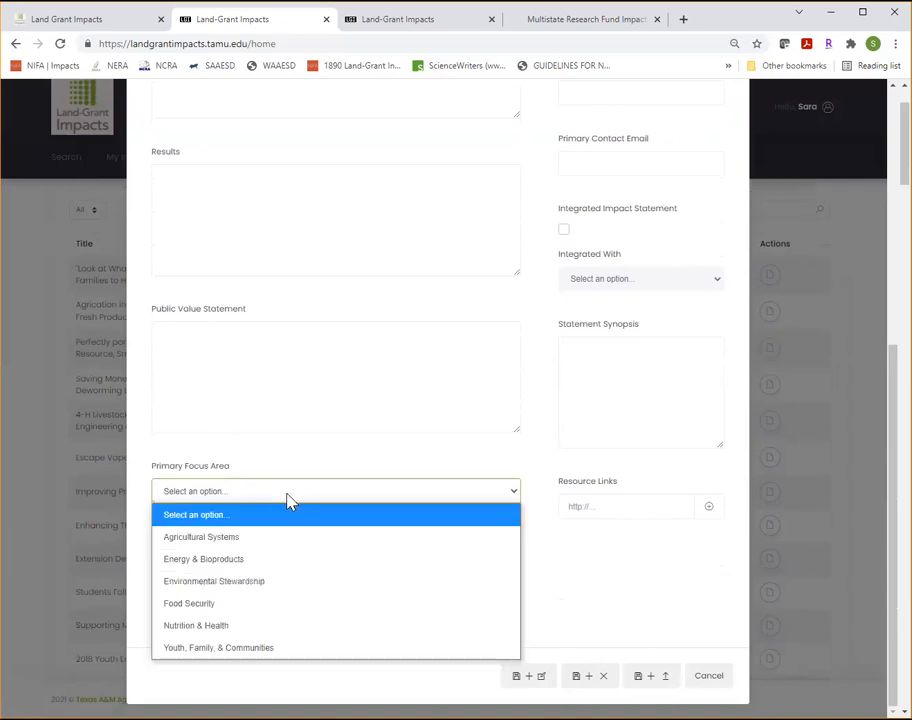
pyautogui.moveTo(290, 520)
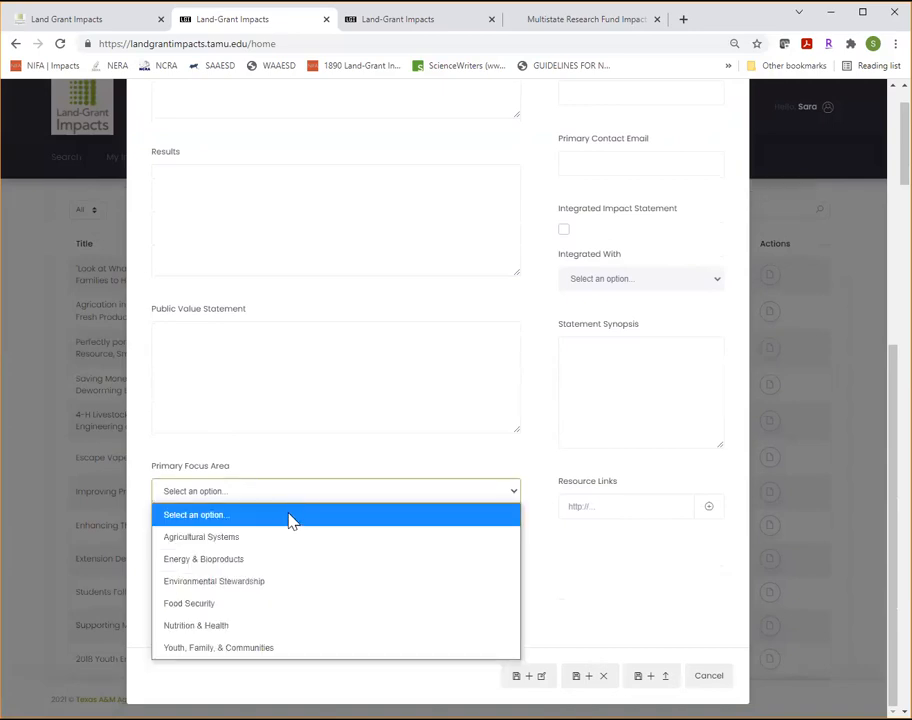
pyautogui.moveTo(290, 536)
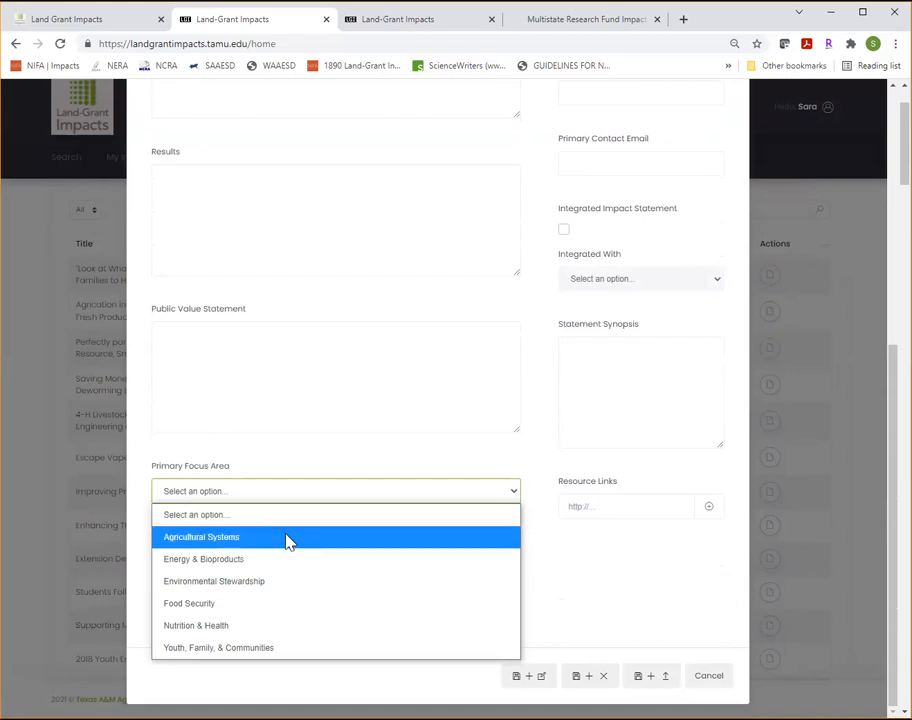
pyautogui.moveTo(284, 560)
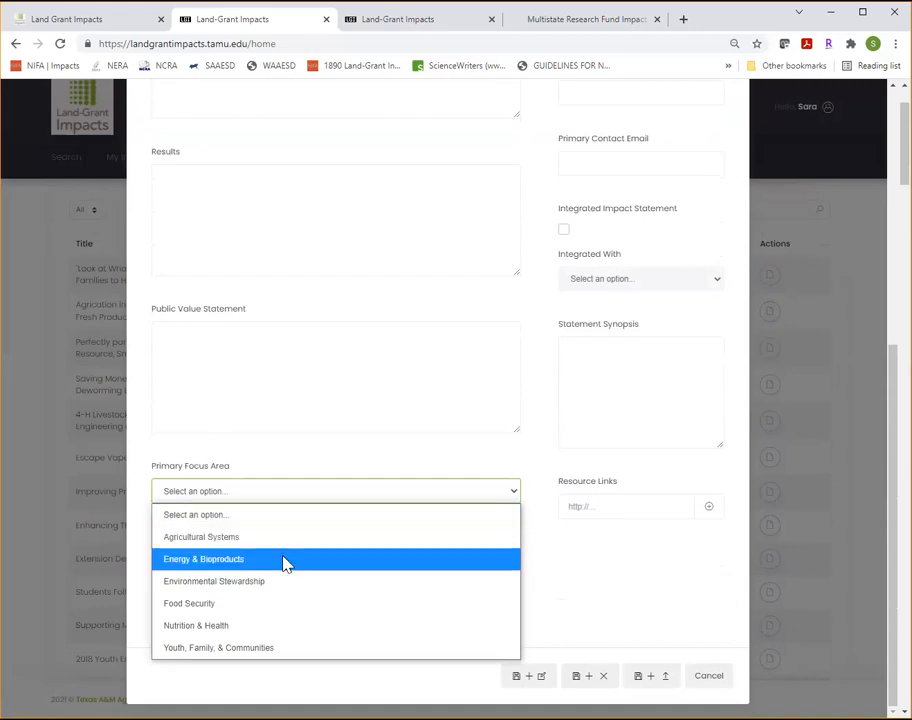
pyautogui.moveTo(284, 580)
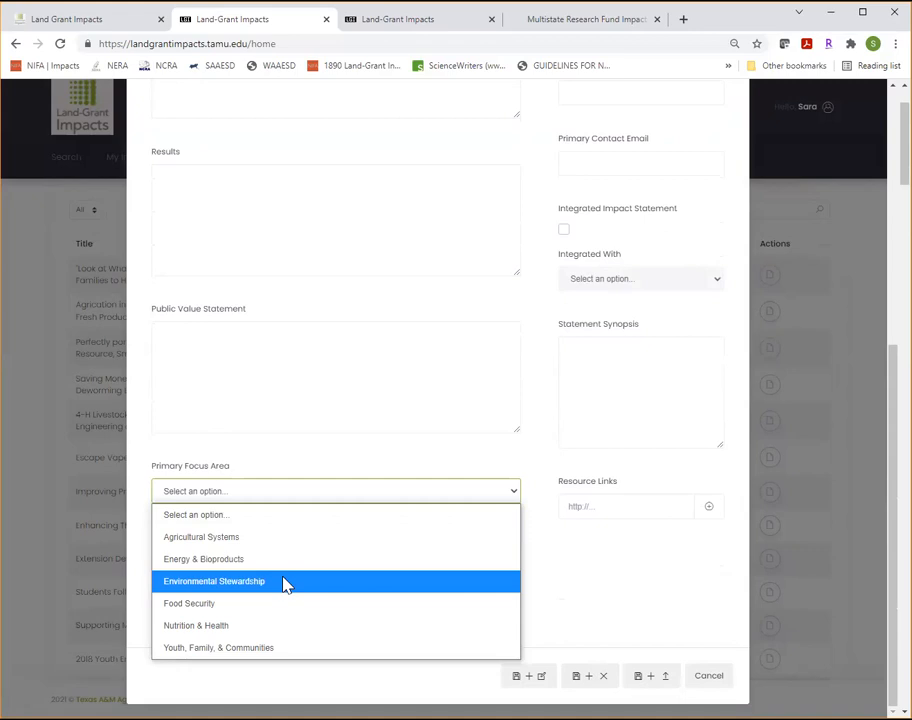
pyautogui.moveTo(284, 604)
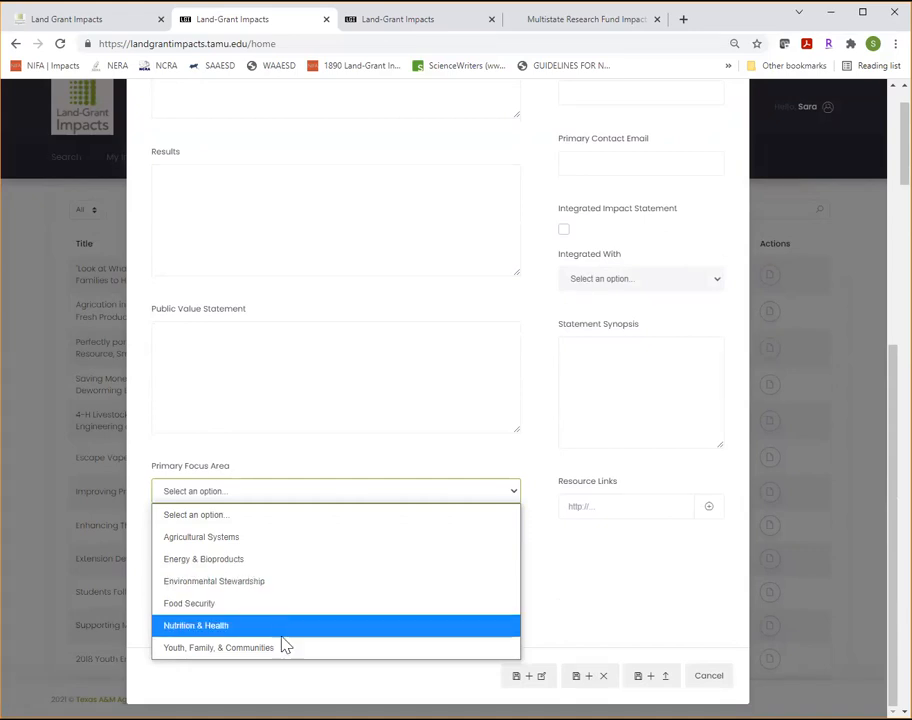
pyautogui.moveTo(256, 558)
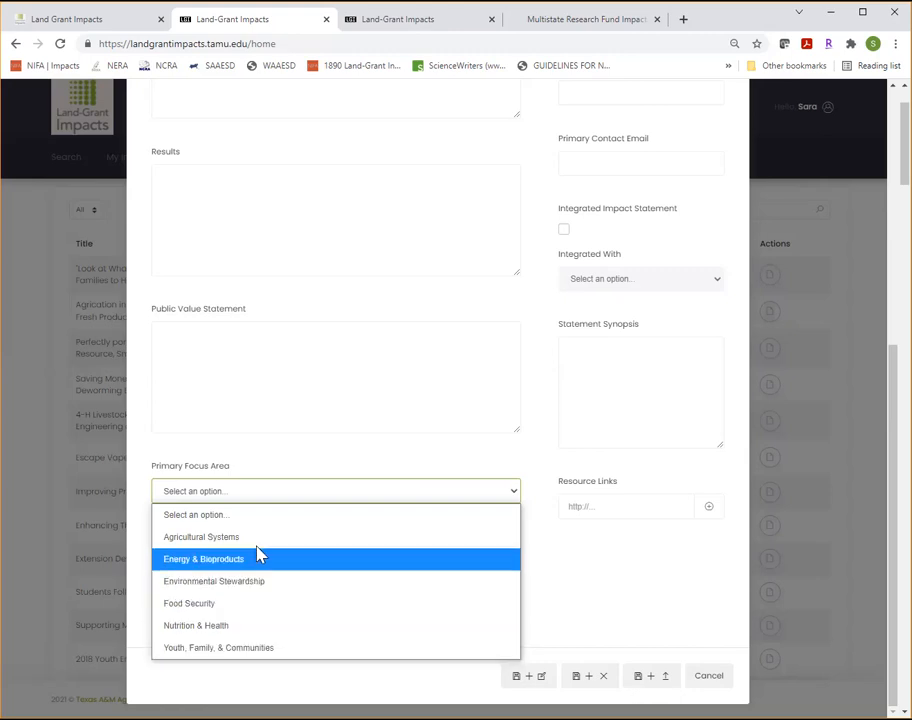
# Choose Agricultural Systems as primary focus area and tag Food Systems and Sustainability.
pyautogui.click(200, 536)
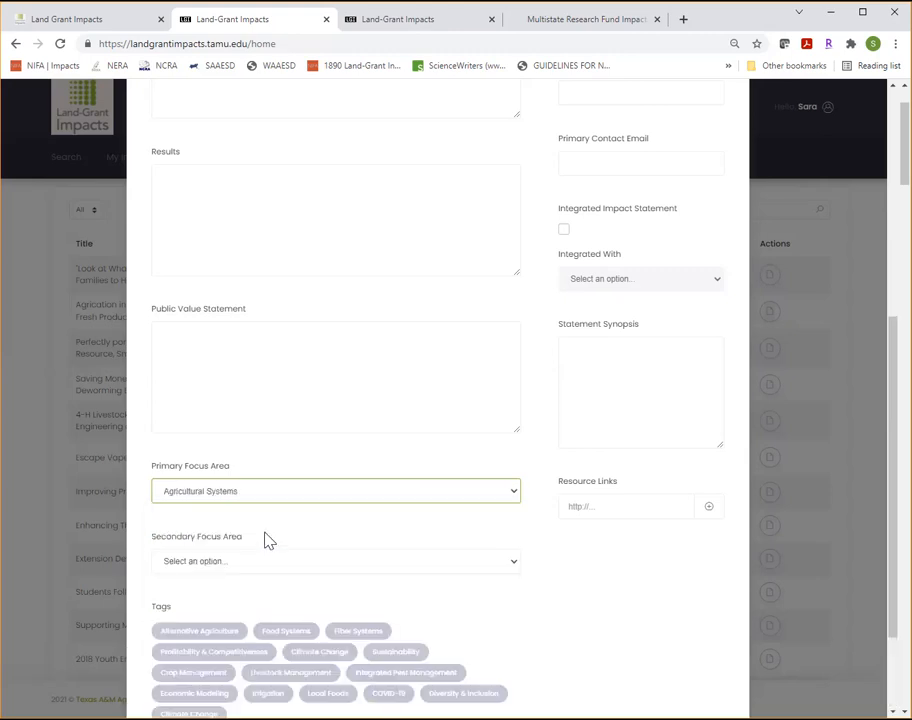
pyautogui.scroll(-3)
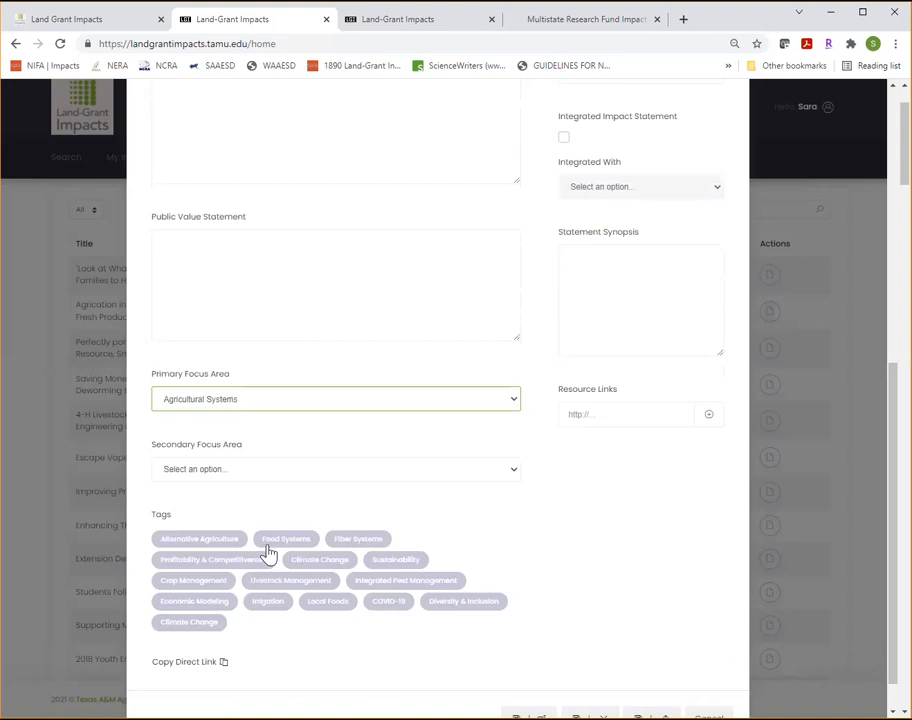
pyautogui.moveTo(228, 570)
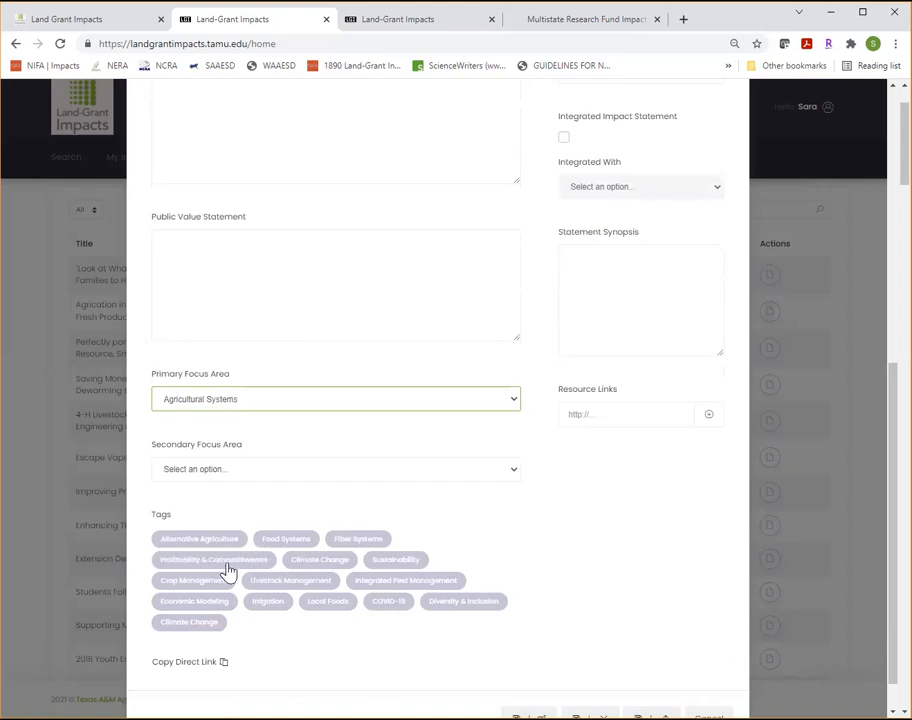
pyautogui.click(288, 540)
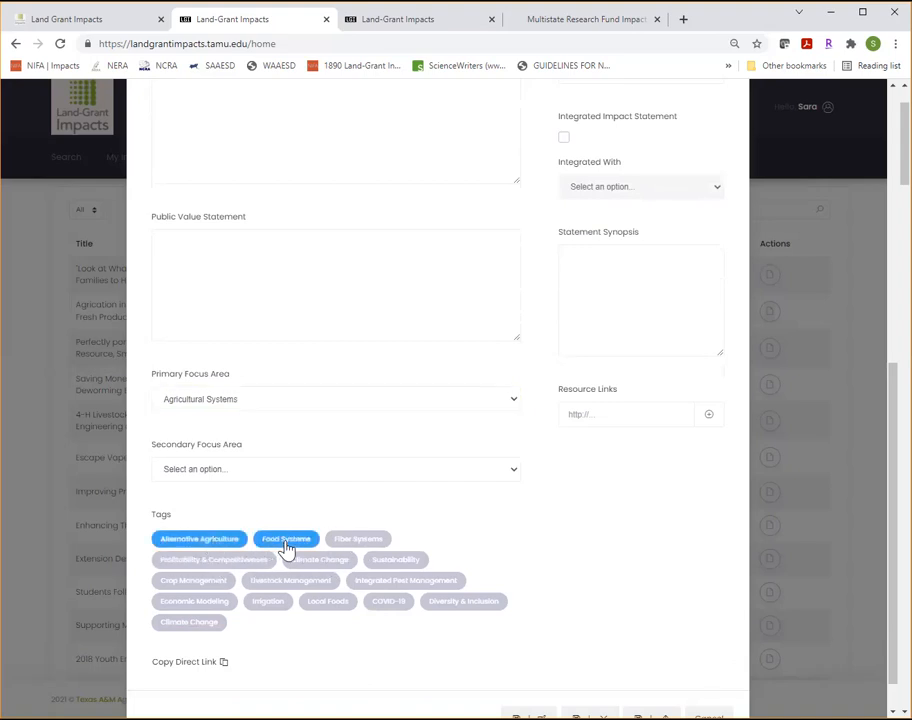
pyautogui.click(396, 560)
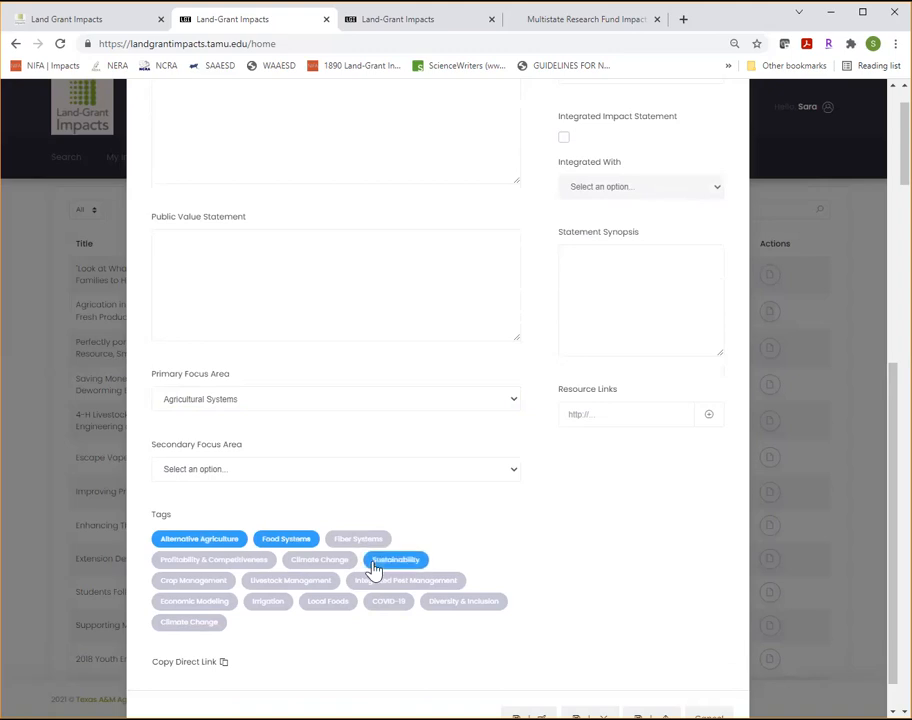
pyautogui.moveTo(246, 476)
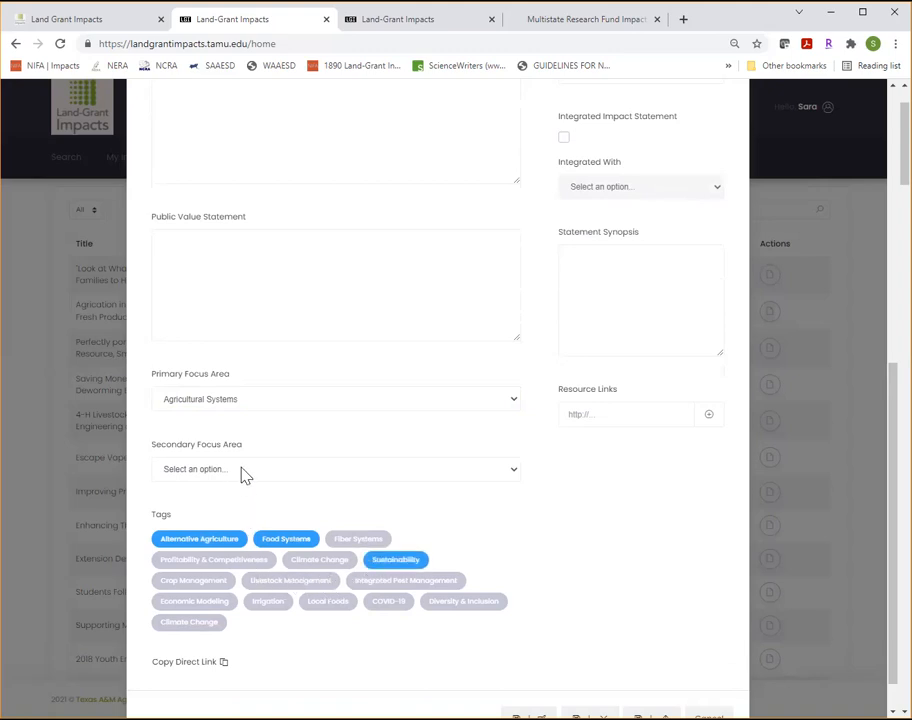
pyautogui.click(336, 468)
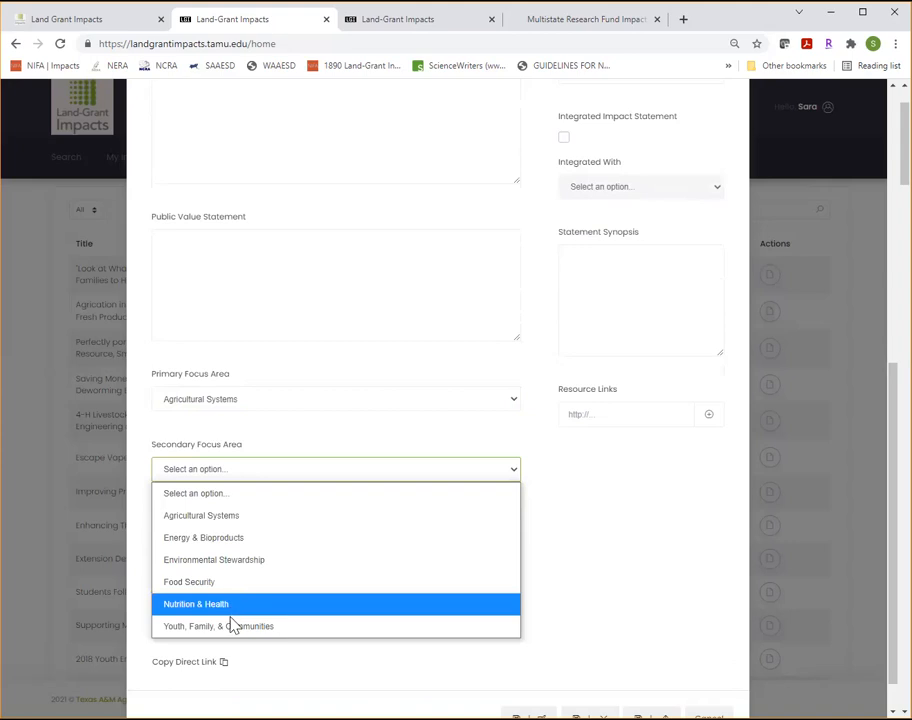
pyautogui.moveTo(240, 476)
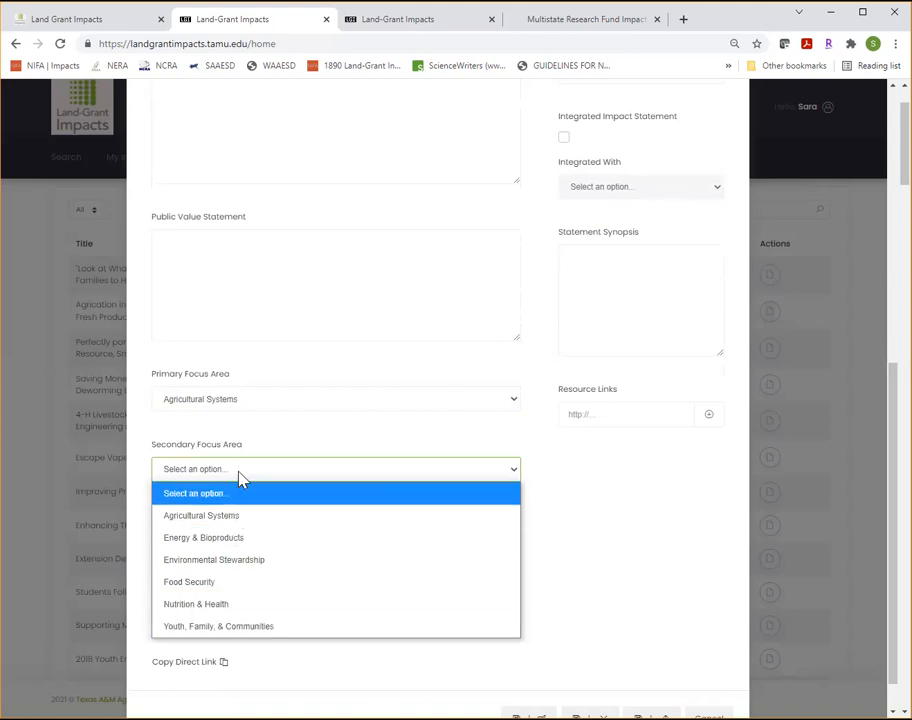
pyautogui.scroll(3)
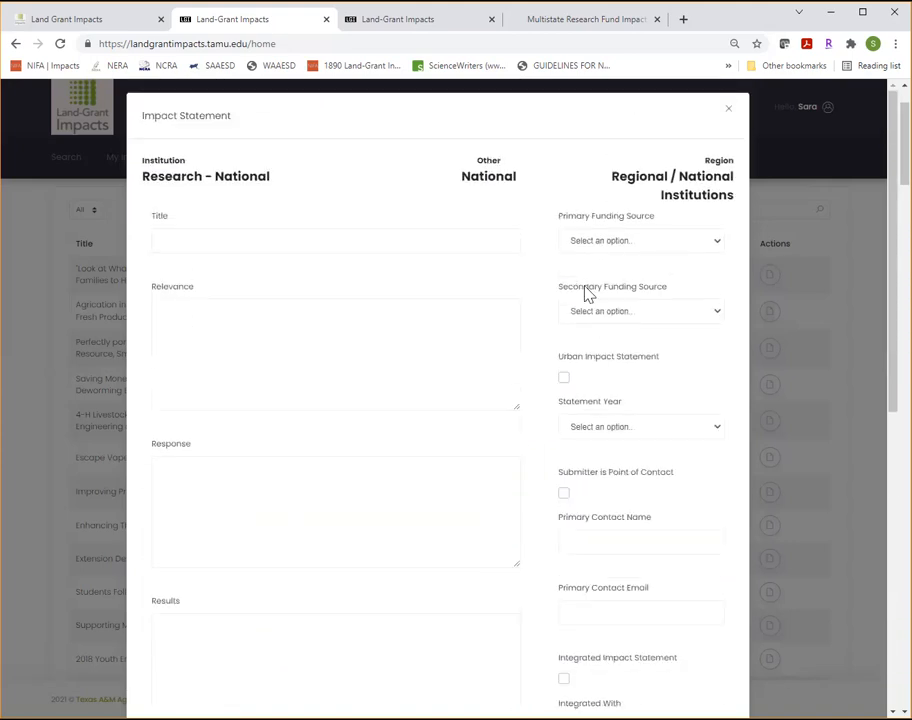
pyautogui.moveTo(548, 248)
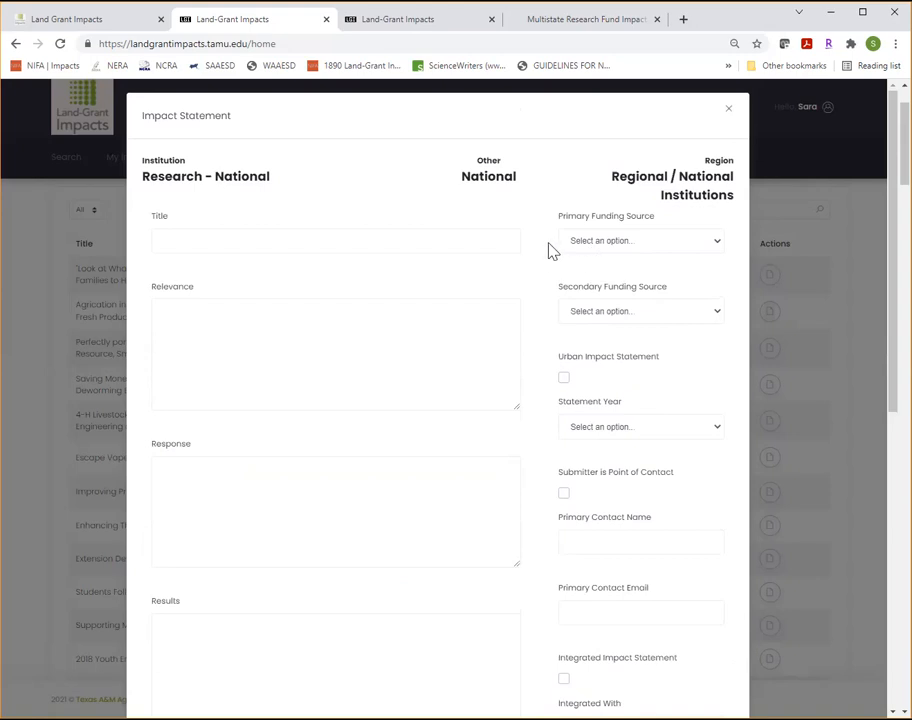
pyautogui.moveTo(668, 256)
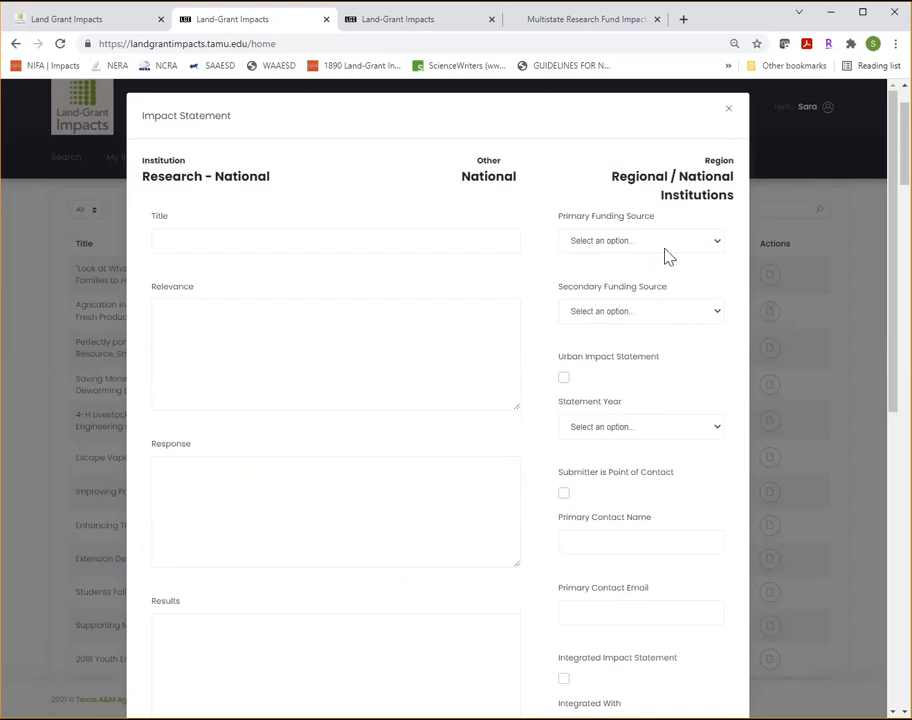
# Choose Hatch Multistate as primary funding source, leaving the secondary source unset.
pyautogui.click(640, 240)
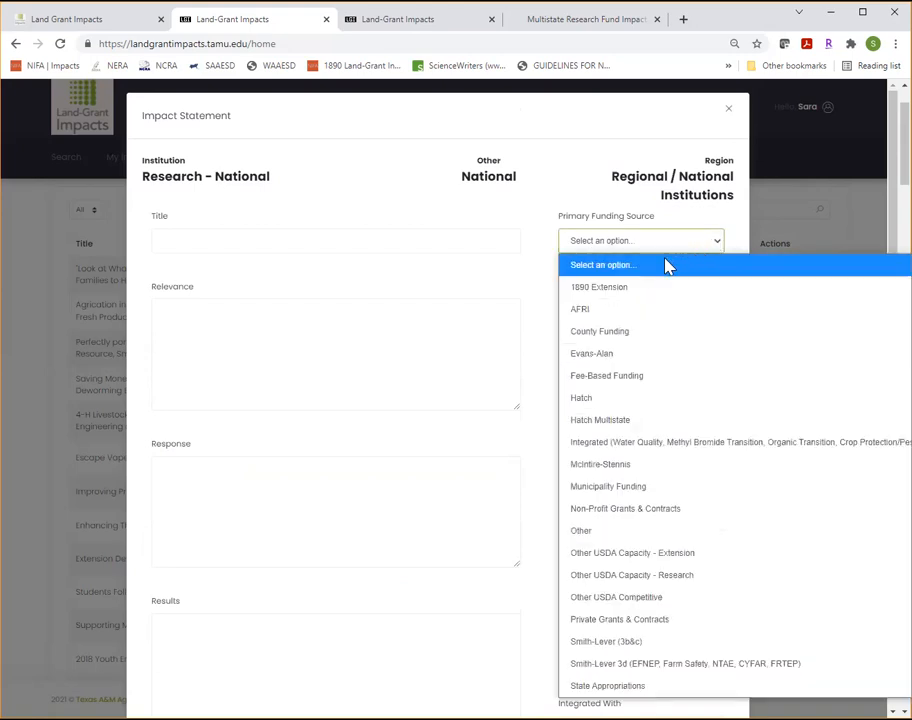
pyautogui.moveTo(600, 420)
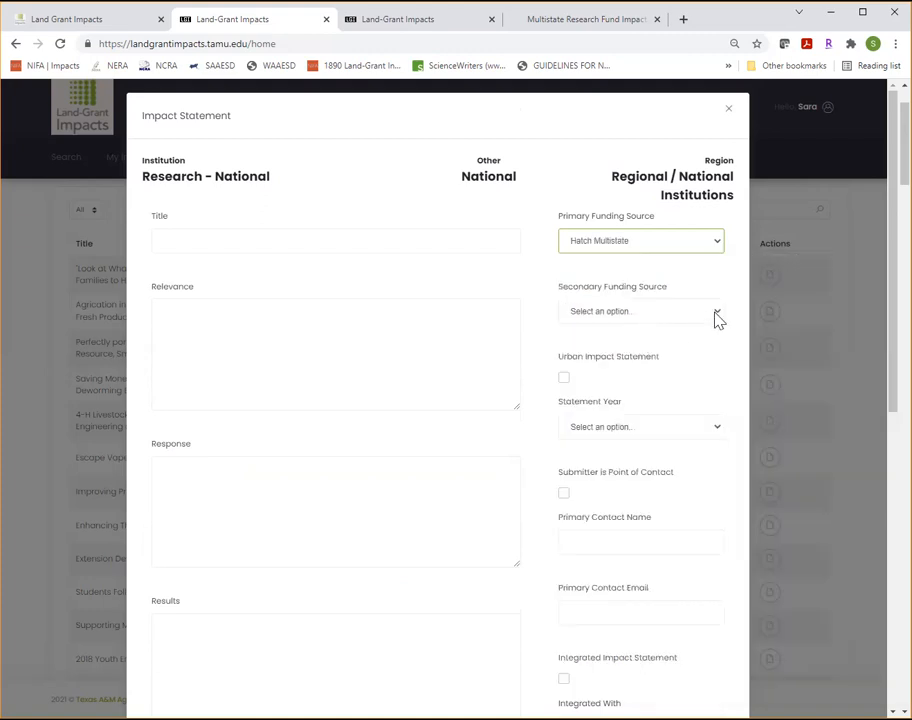
pyautogui.click(640, 312)
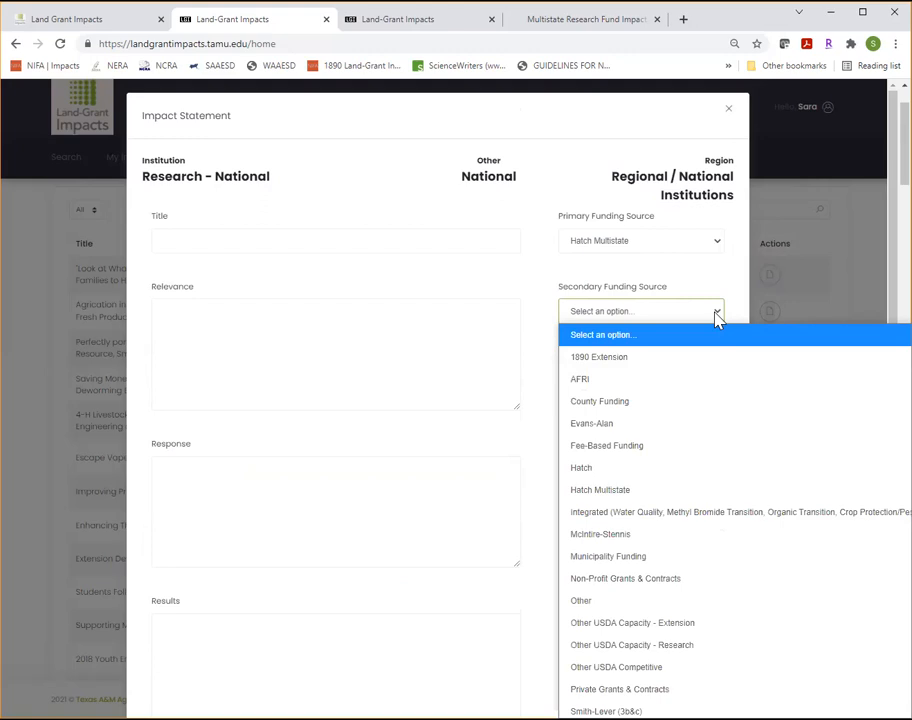
pyautogui.moveTo(638, 356)
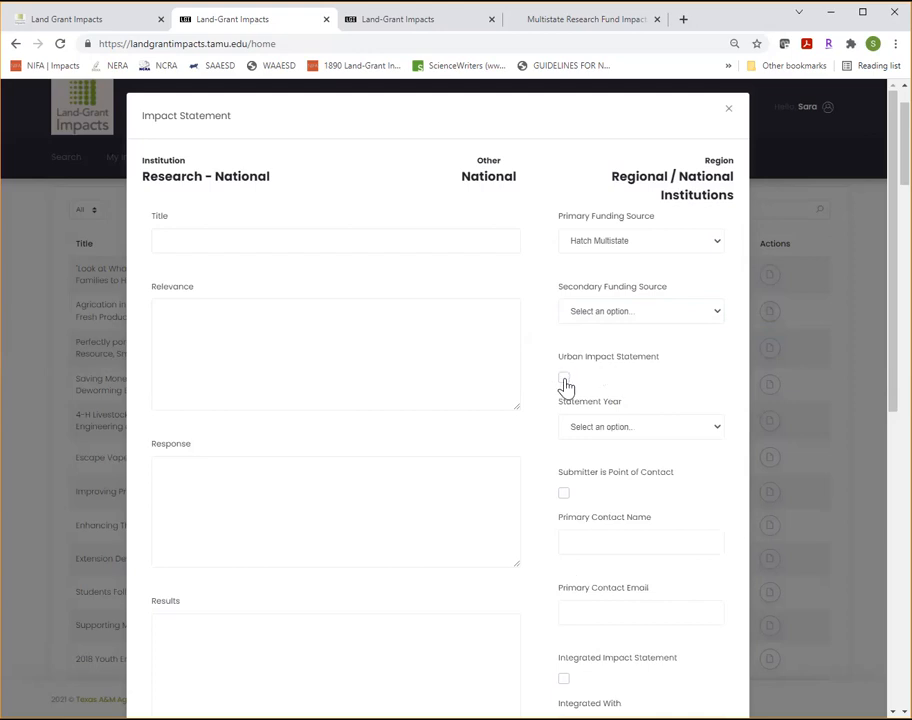
# Mark the statement urban with year 2021, leaving Submitter is Point of Contact unticked.
pyautogui.click(564, 376)
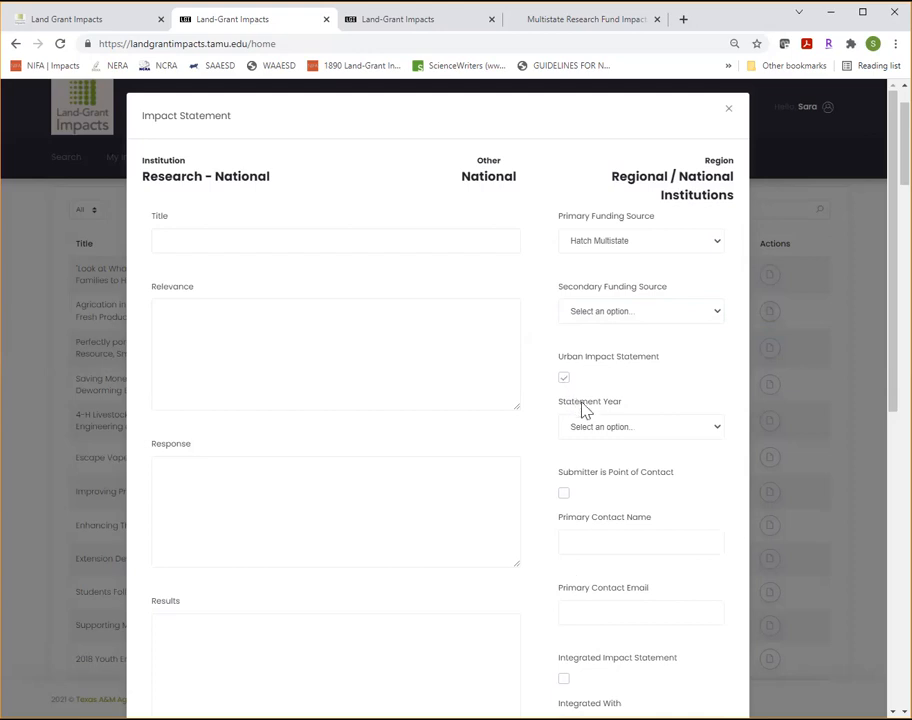
pyautogui.click(640, 426)
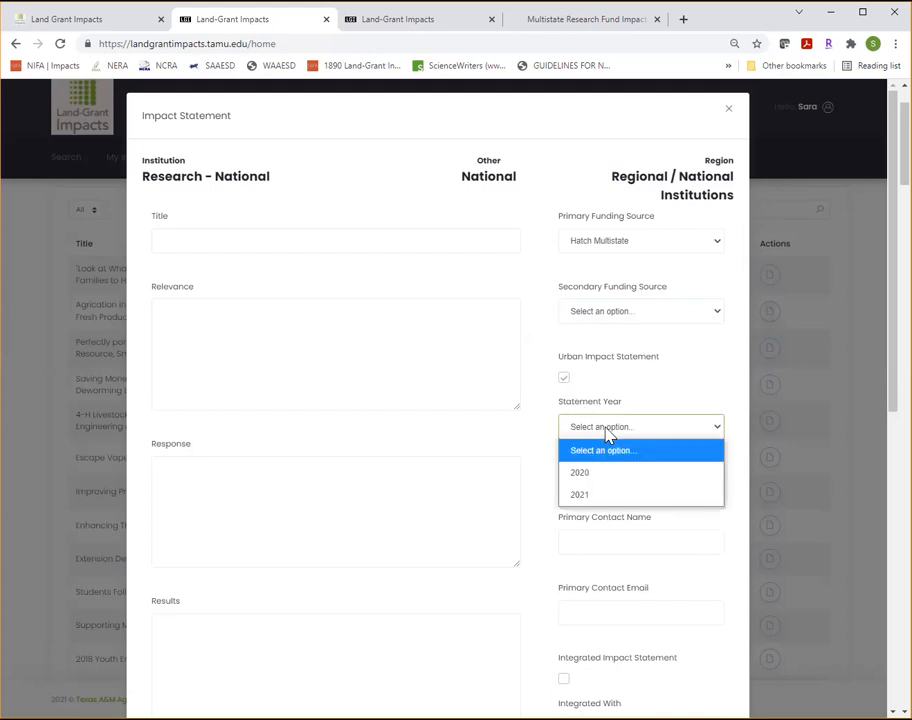
pyautogui.moveTo(588, 494)
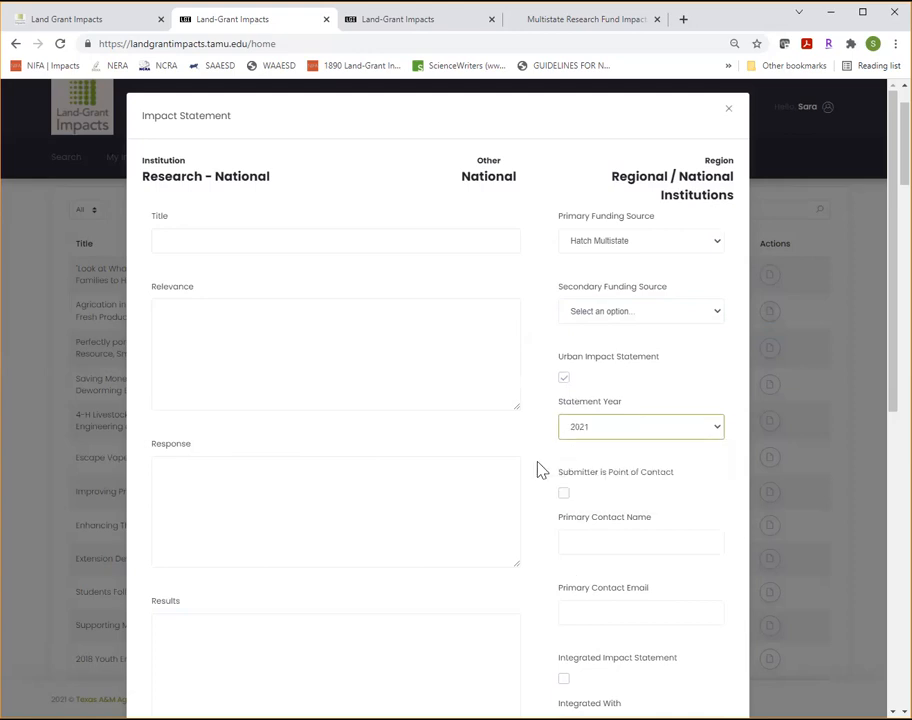
pyautogui.moveTo(544, 504)
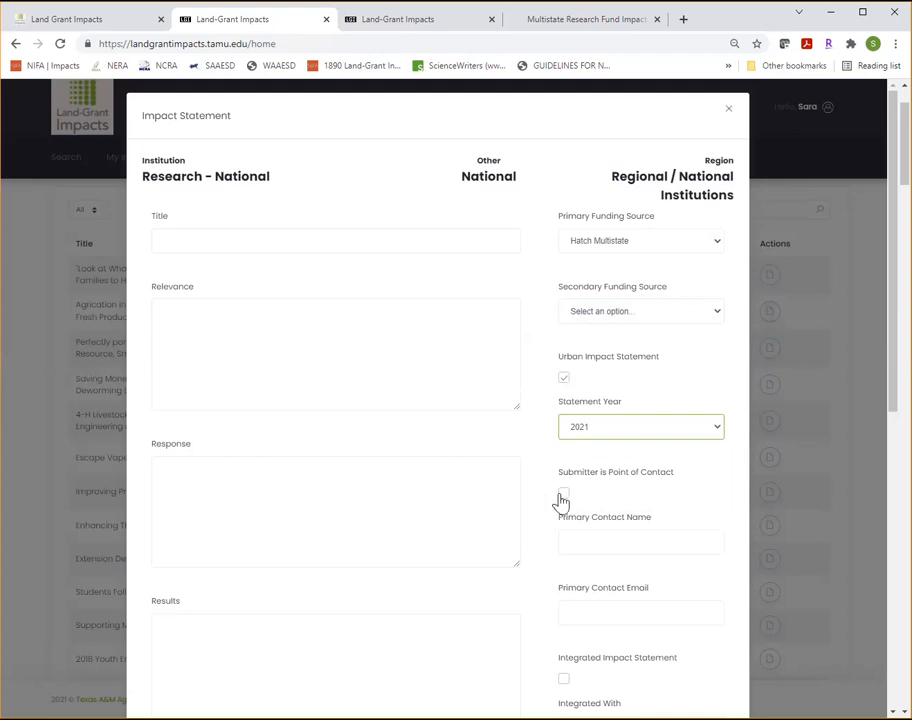
pyautogui.click(564, 492)
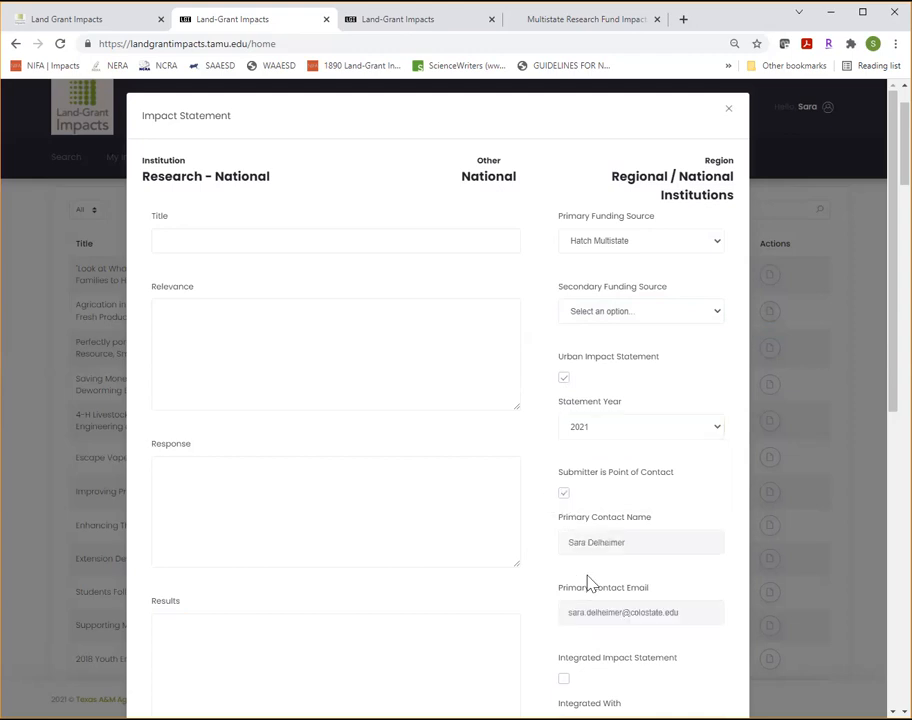
pyautogui.moveTo(592, 620)
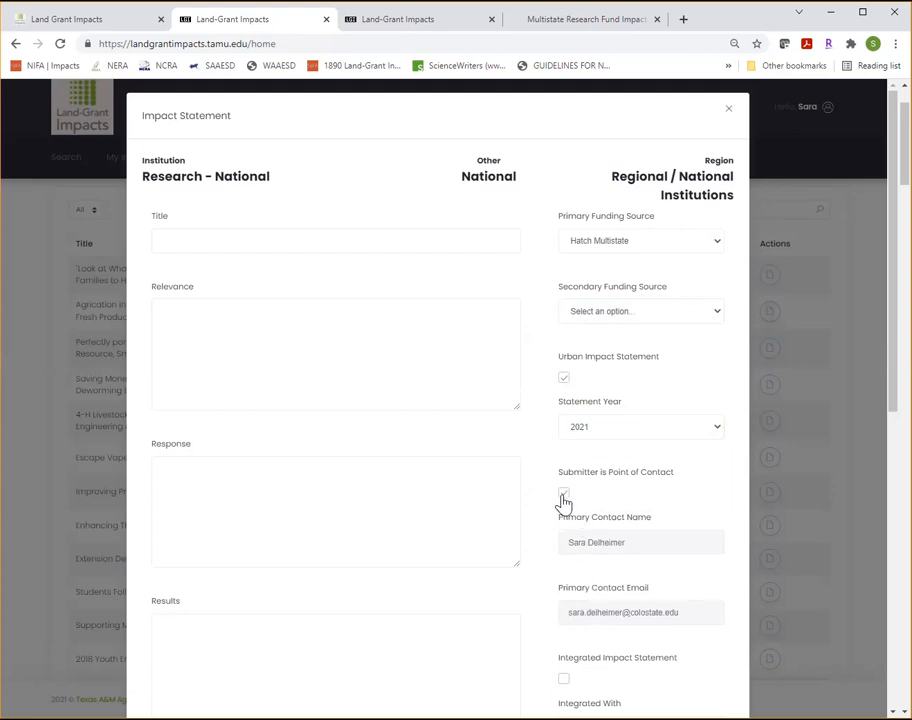
pyautogui.click(564, 492)
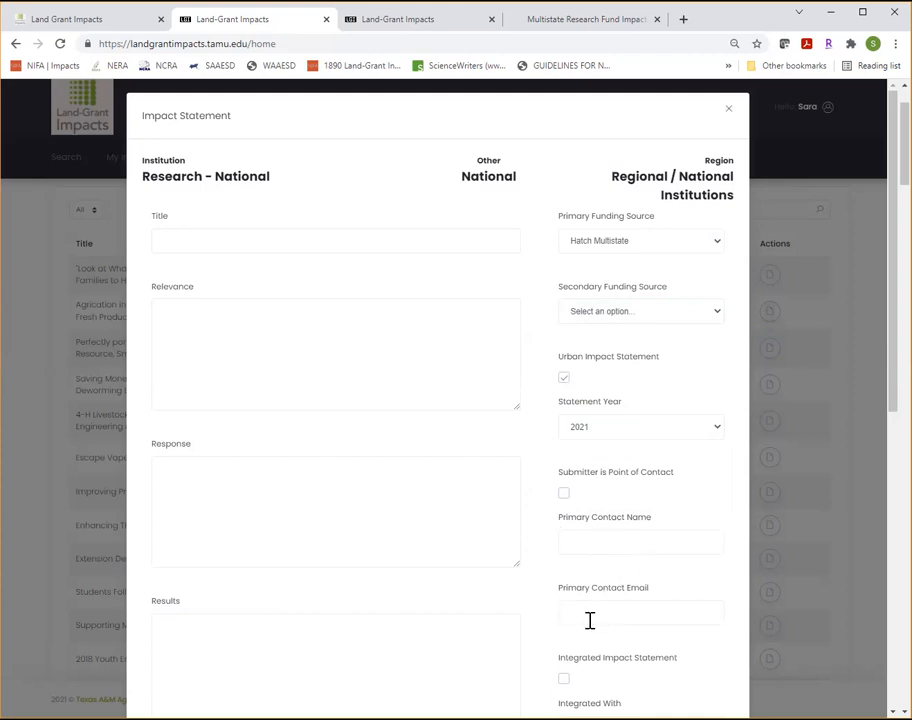
pyautogui.moveTo(590, 610)
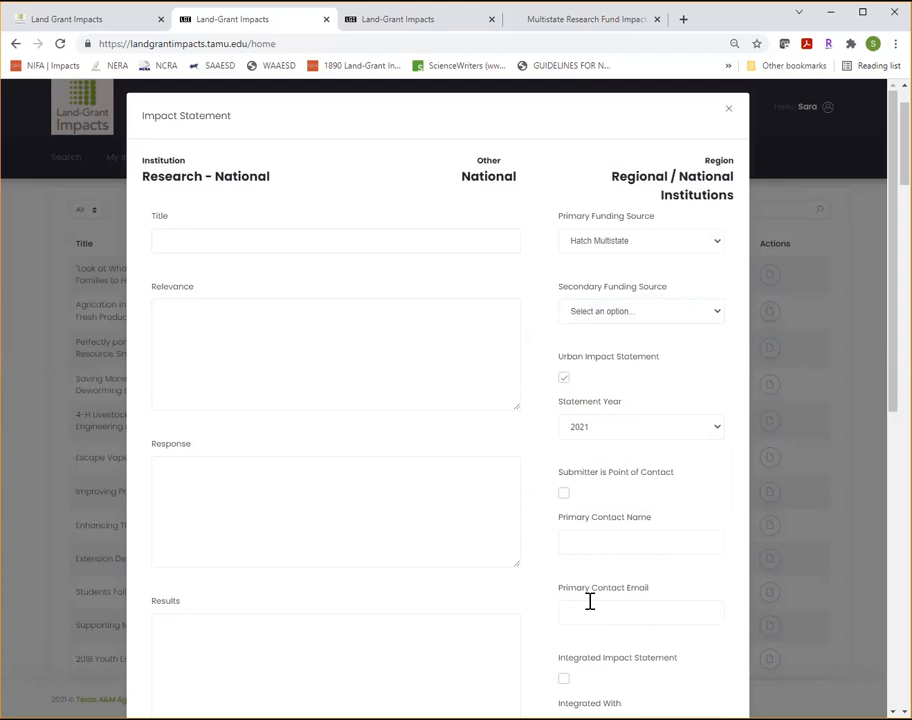
pyautogui.moveTo(566, 572)
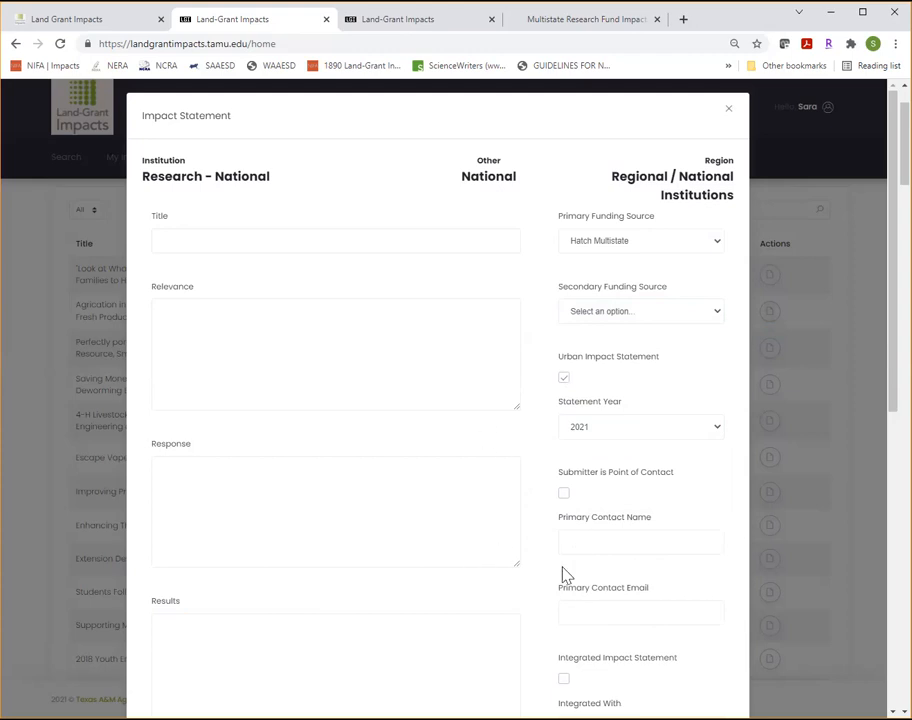
pyautogui.moveTo(552, 582)
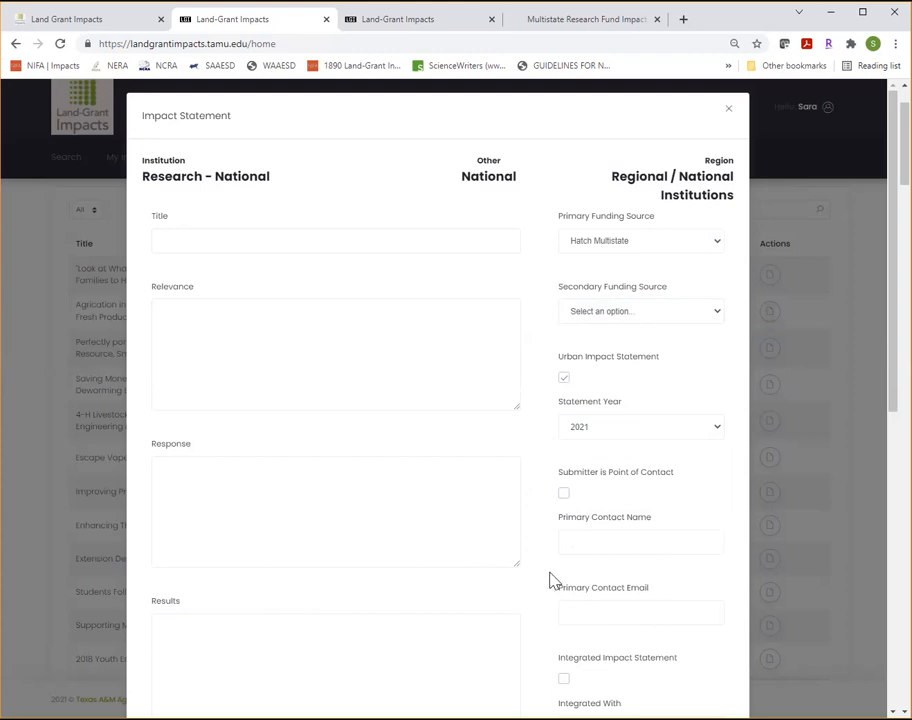
# Tick Integrated Impact Statement without choosing an Integrated With institution.
pyautogui.scroll(-3)
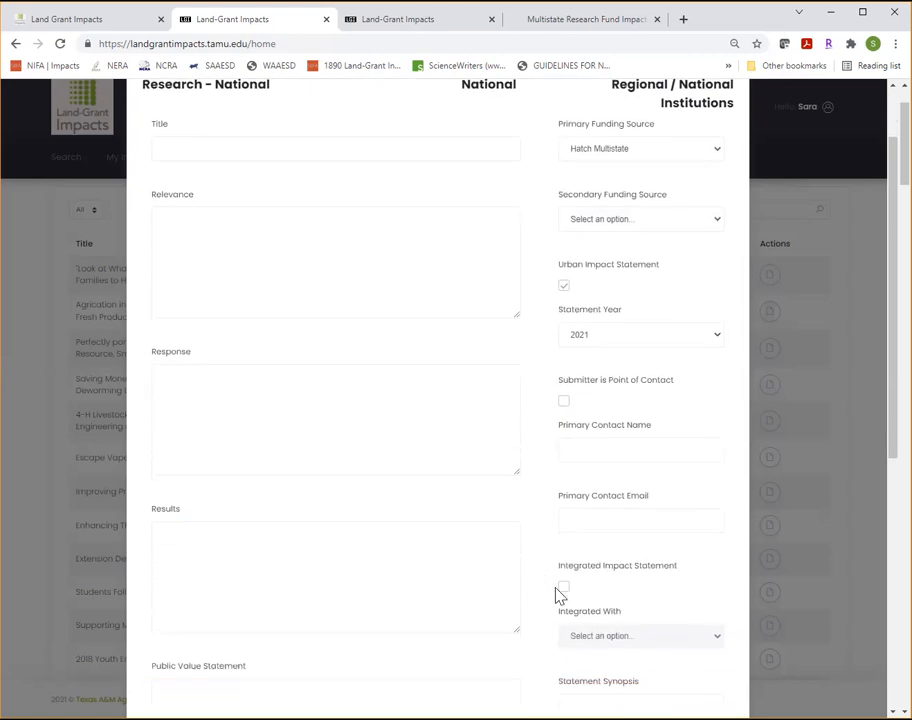
pyautogui.moveTo(564, 590)
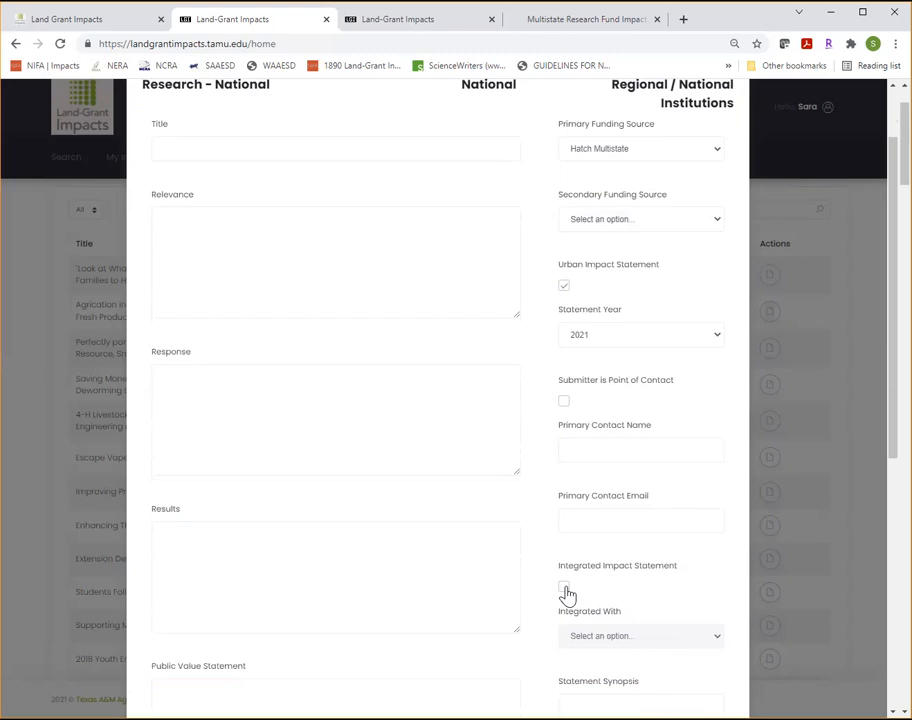
pyautogui.click(564, 586)
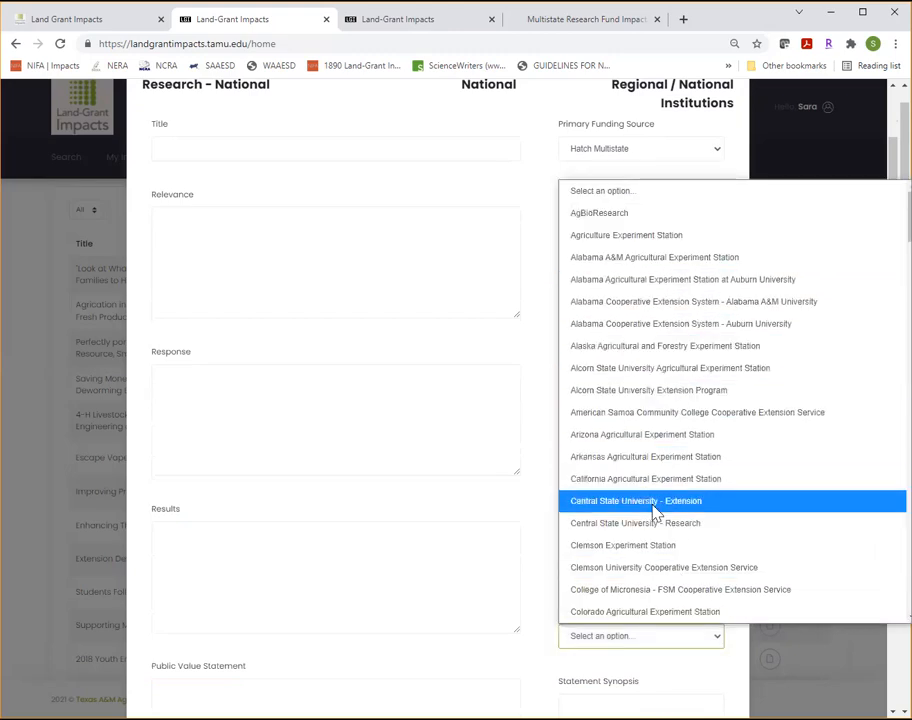
pyautogui.moveTo(644, 612)
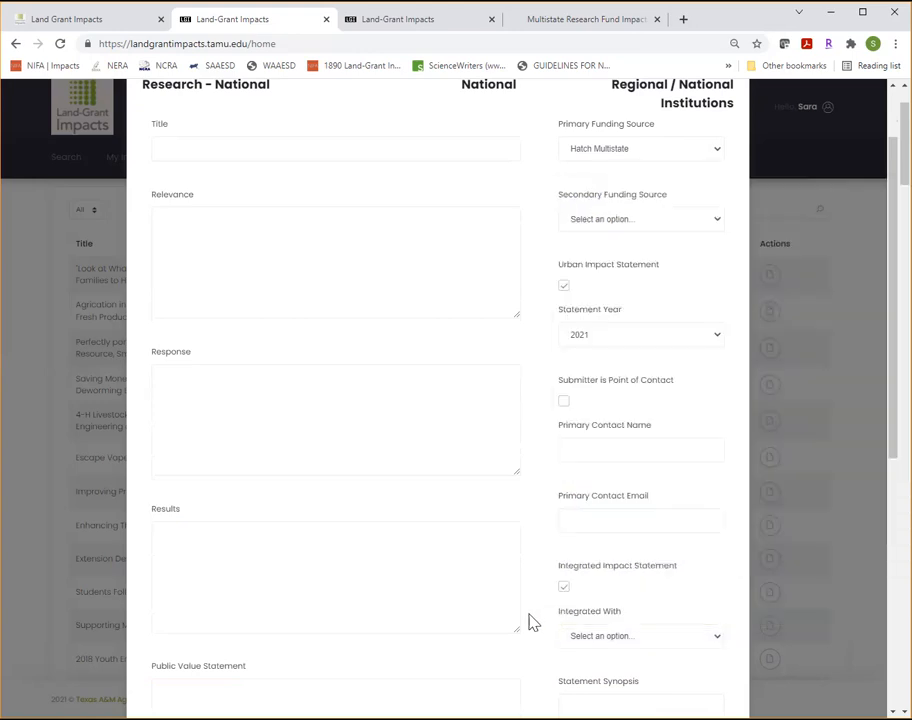
# Start entering a web address in the Resource Links box.
pyautogui.scroll(-3)
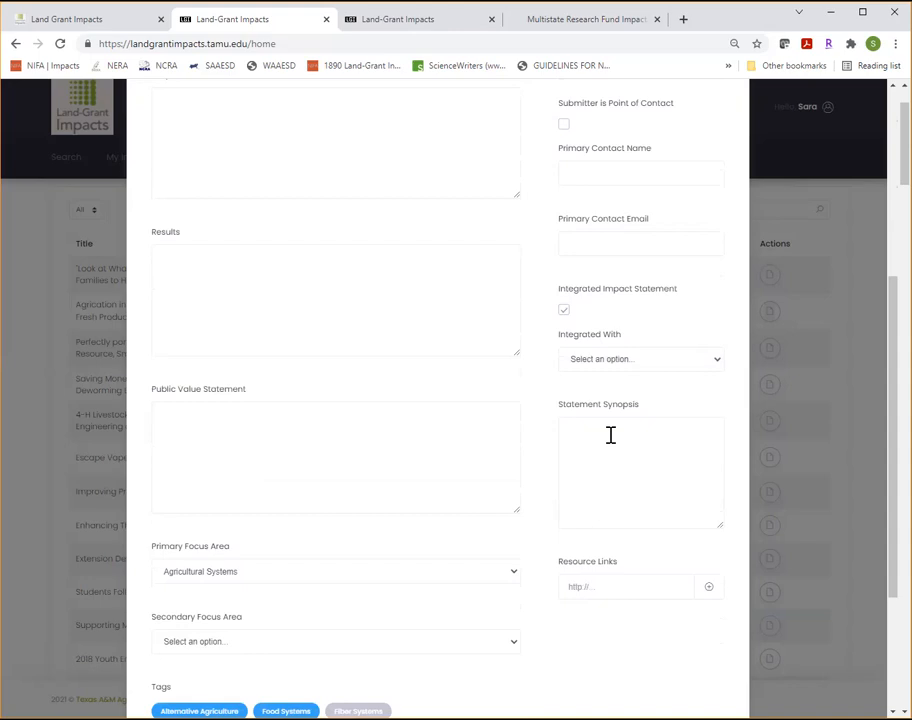
pyautogui.moveTo(636, 444)
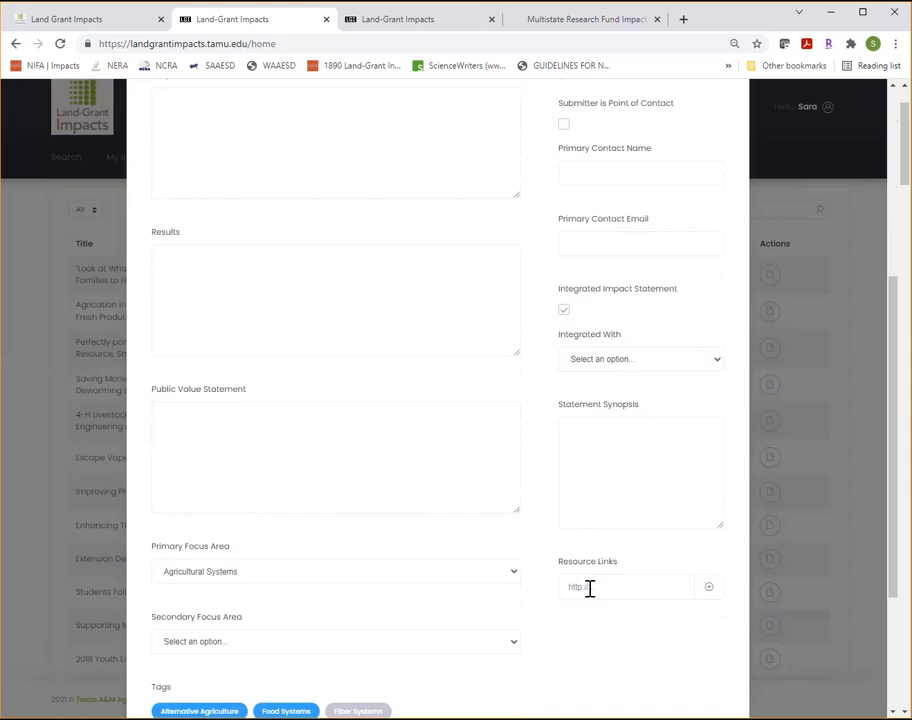
pyautogui.click(626, 586)
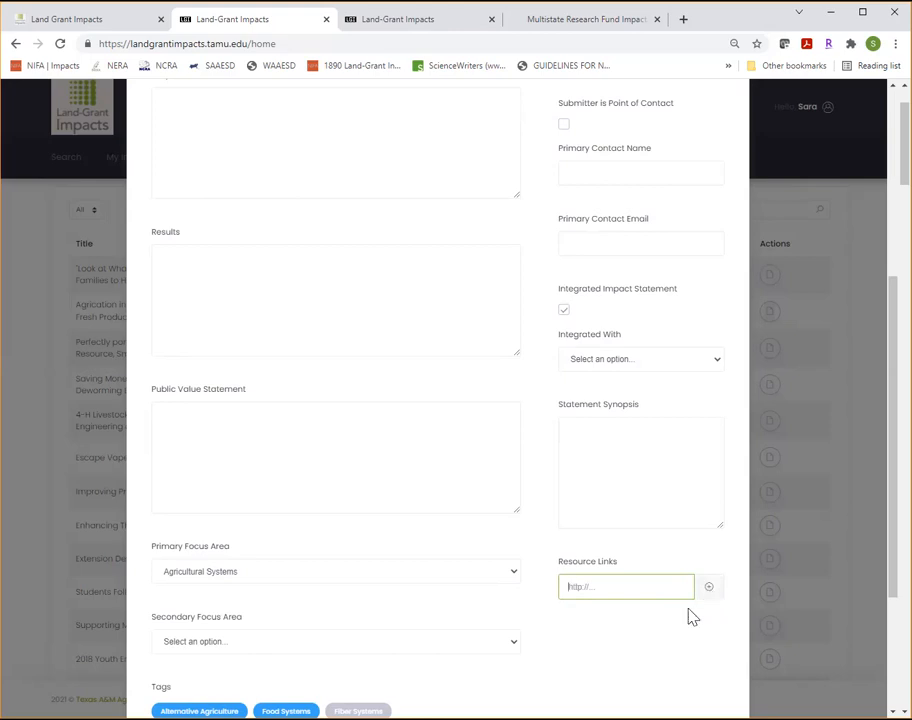
pyautogui.moveTo(676, 636)
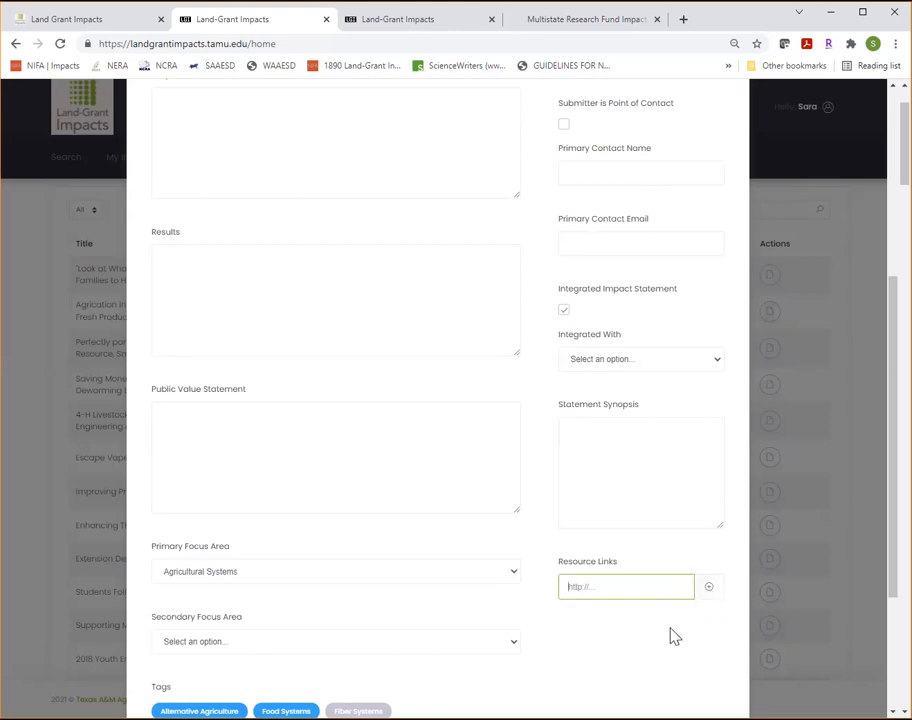
# Save and submit the impact statement, returning to the Impacts list.
pyautogui.scroll(-3)
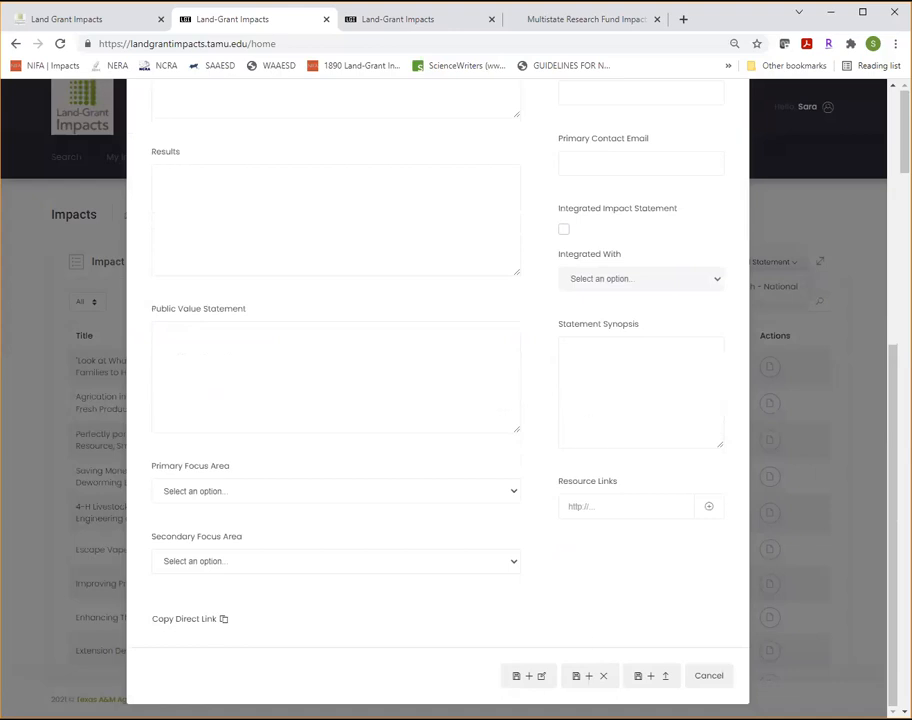
pyautogui.moveTo(528, 676)
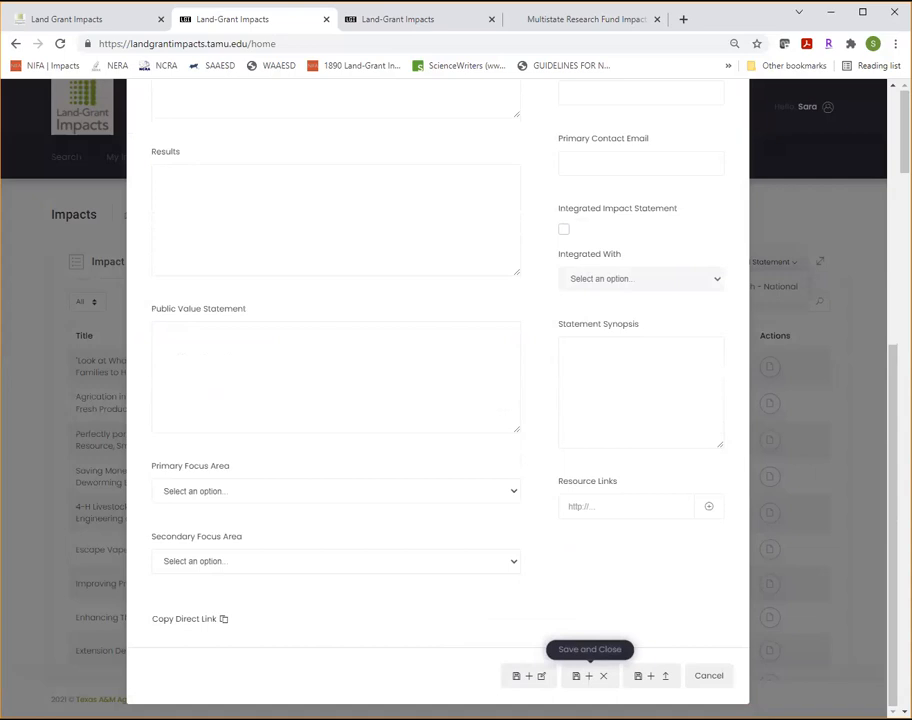
pyautogui.moveTo(636, 676)
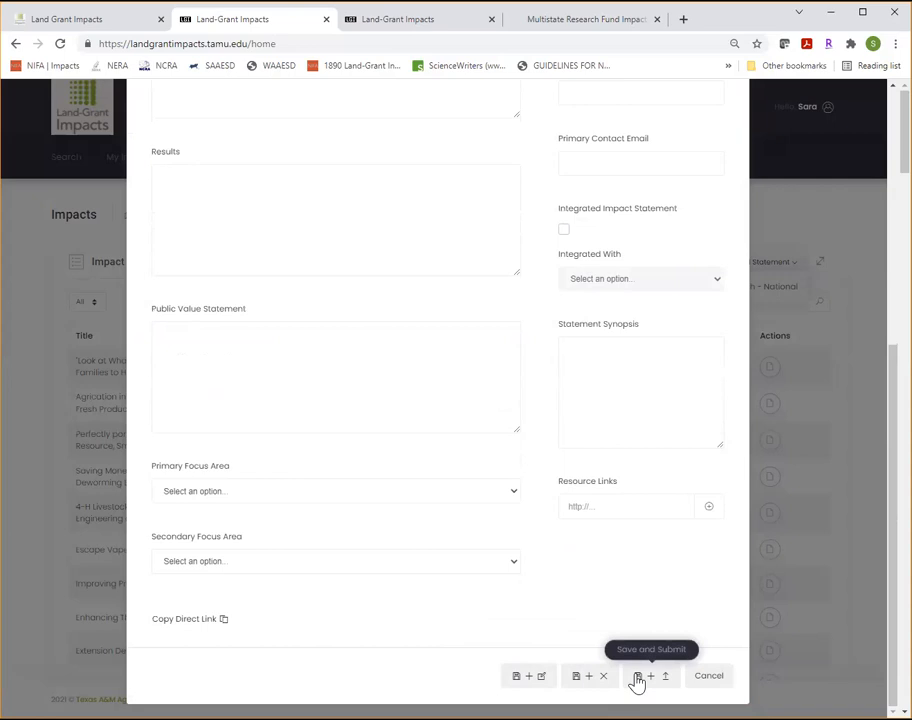
pyautogui.moveTo(676, 470)
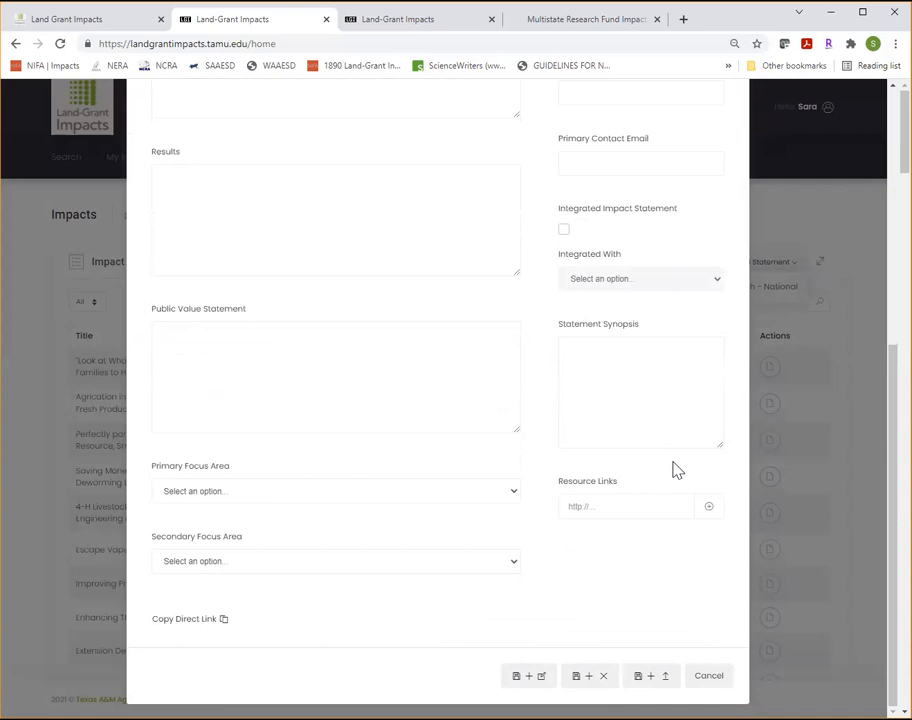
pyautogui.click(708, 676)
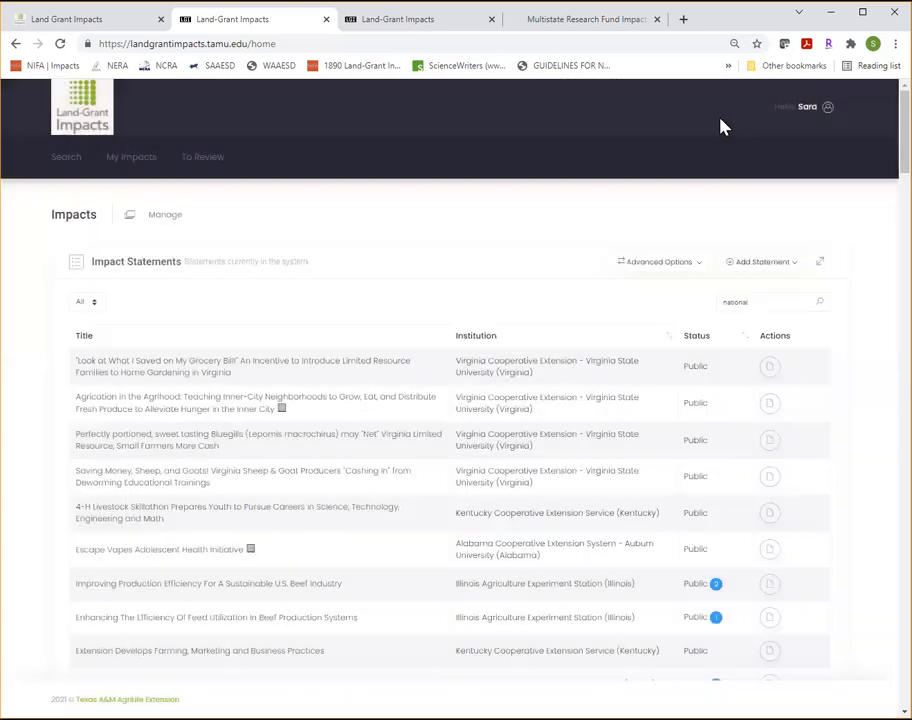
pyautogui.moveTo(688, 298)
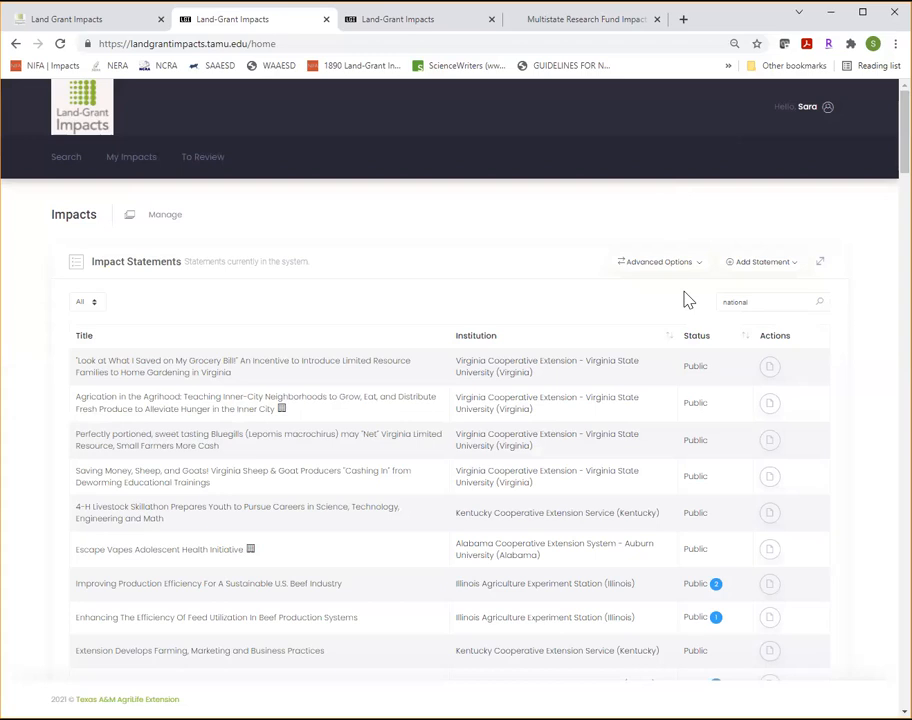
pyautogui.moveTo(132, 156)
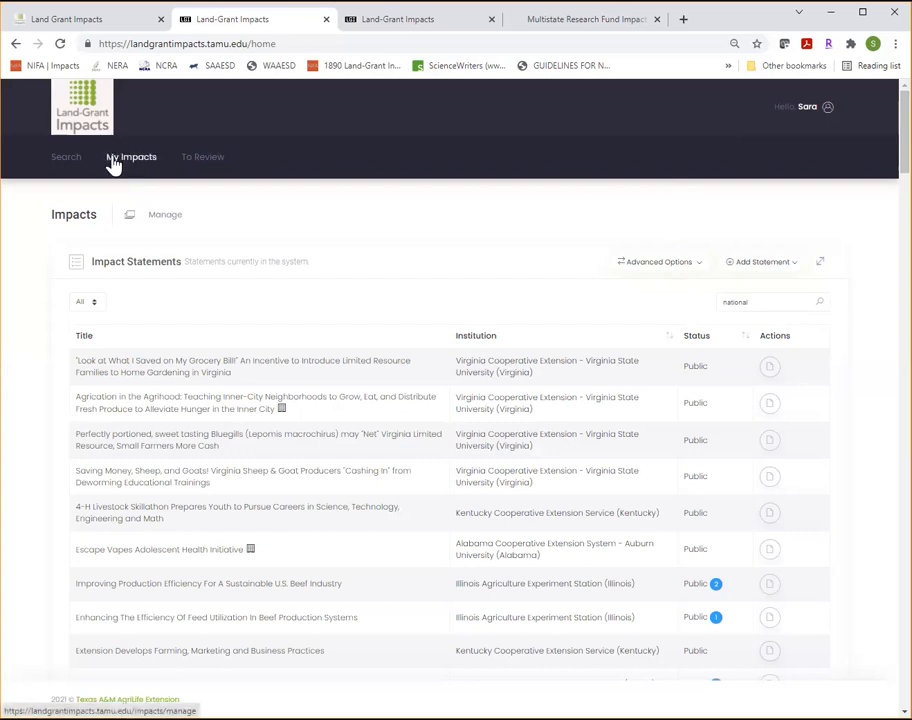
pyautogui.moveTo(712, 352)
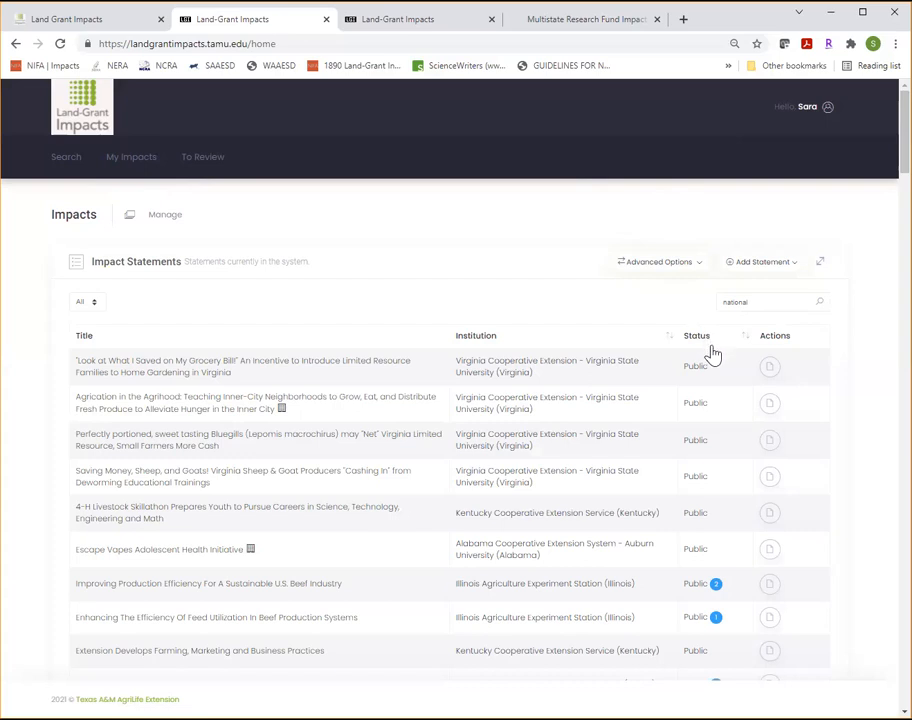
pyautogui.moveTo(716, 376)
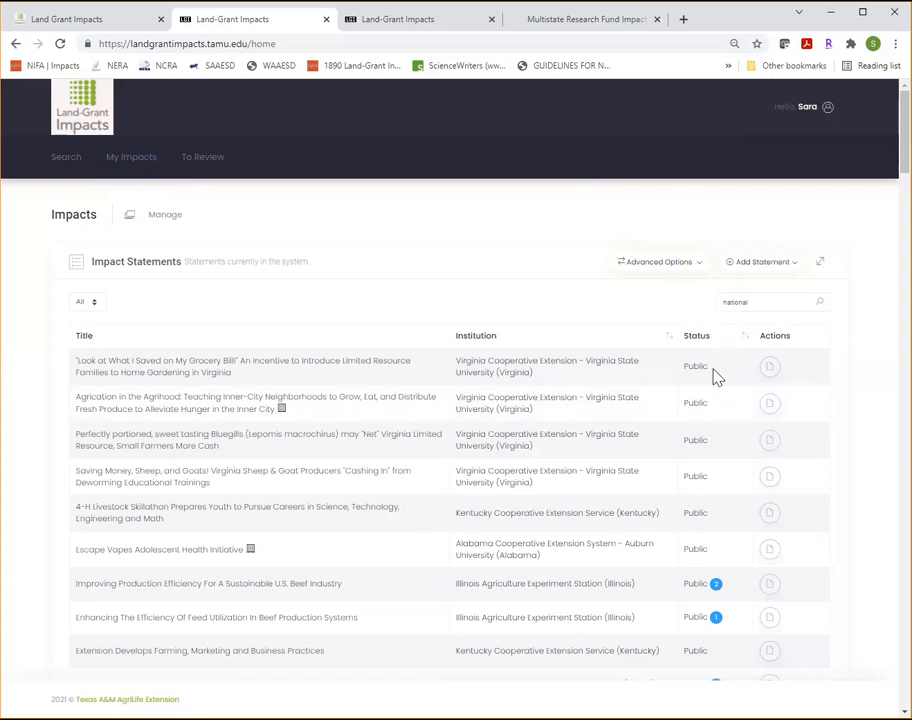
pyautogui.moveTo(722, 336)
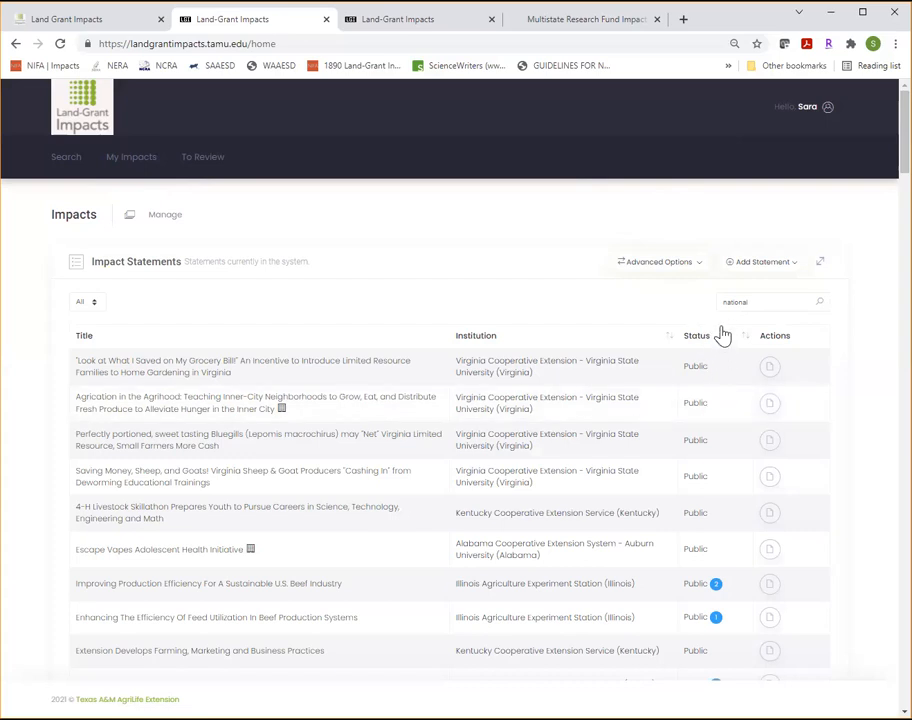
pyautogui.moveTo(722, 364)
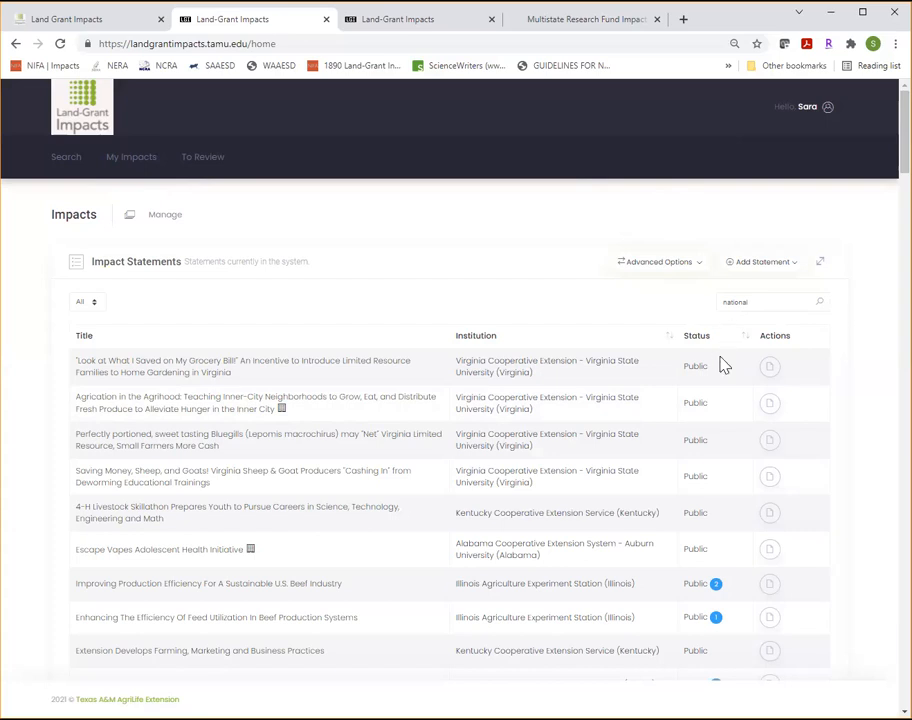
pyautogui.moveTo(696, 380)
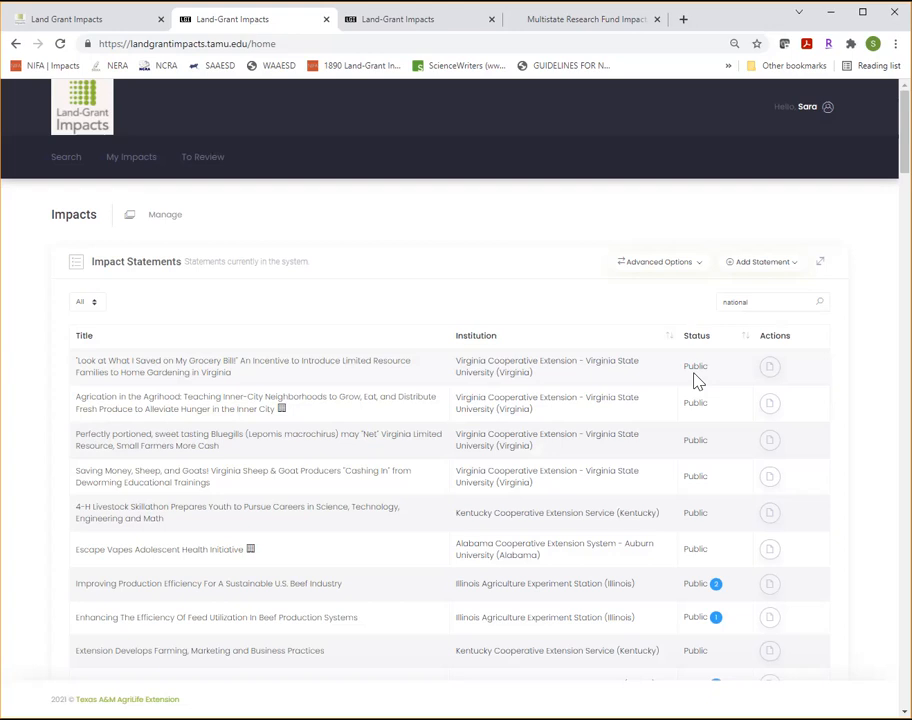
pyautogui.moveTo(496, 368)
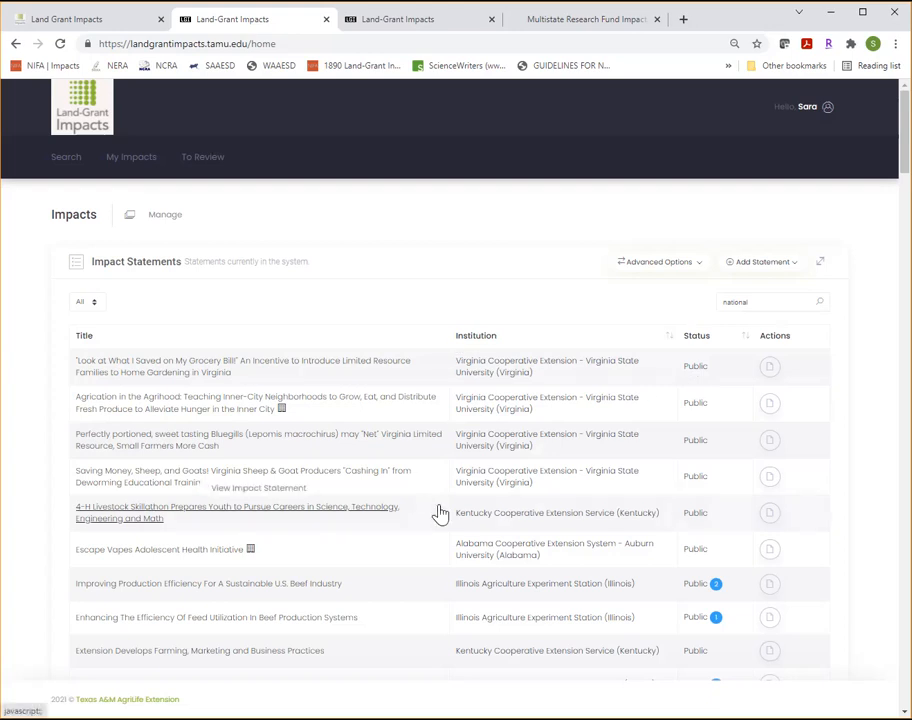
pyautogui.moveTo(172, 260)
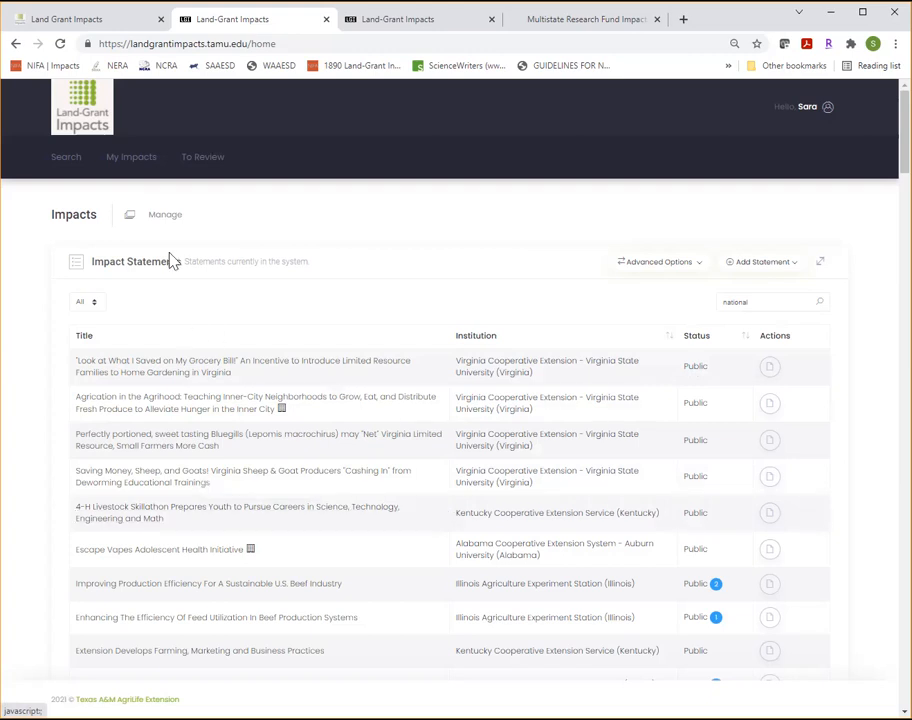